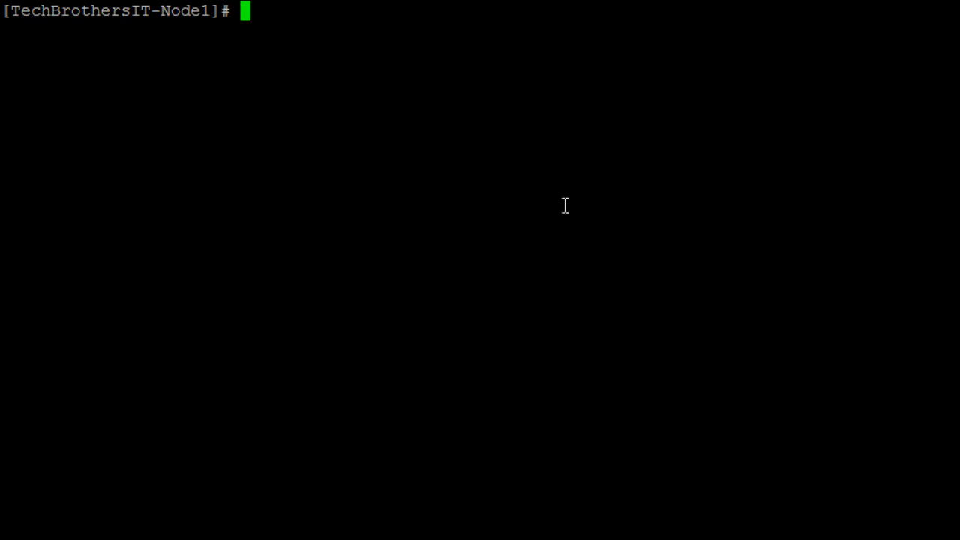
Check the working directory, create /mysqlbackup with sudo mkdir, and spot it in the root listing.
{"action": "type", "text": "p"}
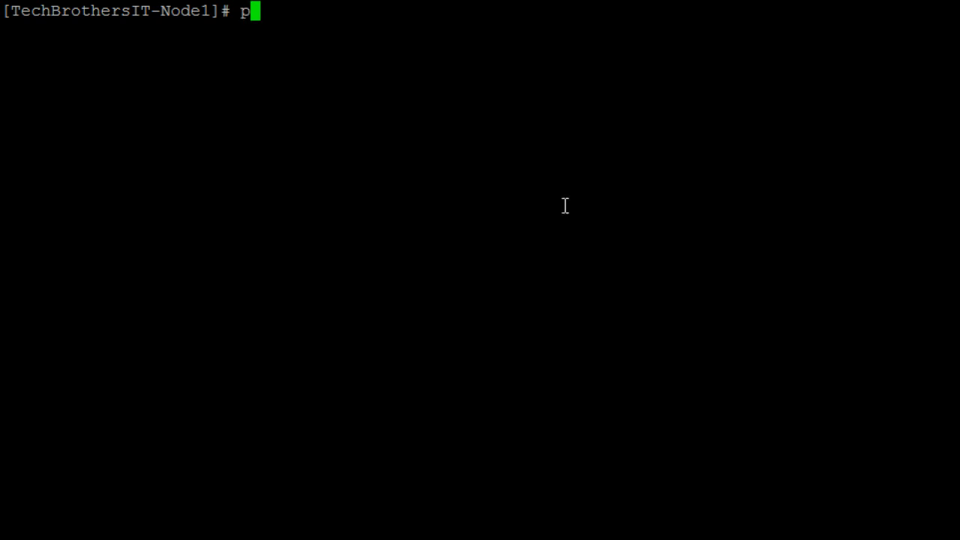
{"action": "key", "text": "Return"}
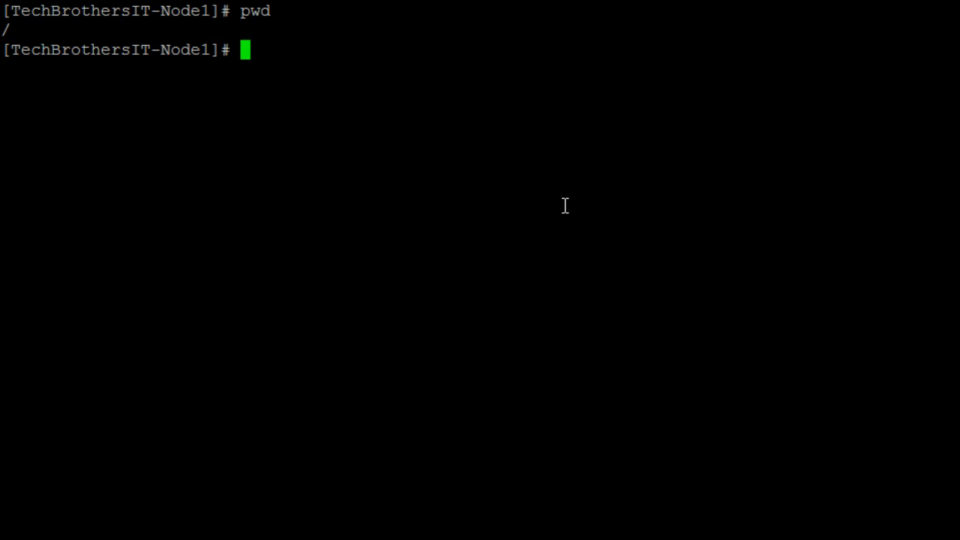
{"action": "type", "text": "sudo mkdir /mysqlbackup"}
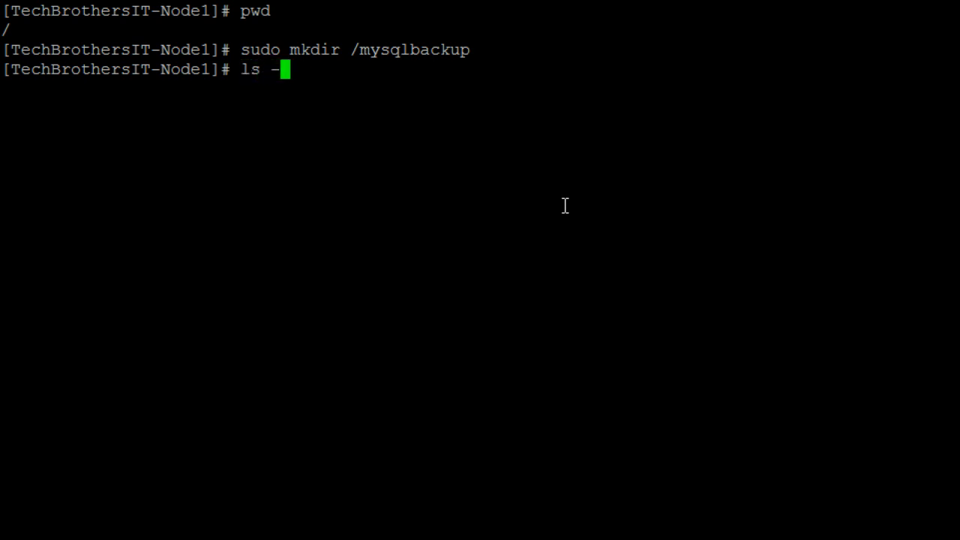
{"action": "key", "text": "Return"}
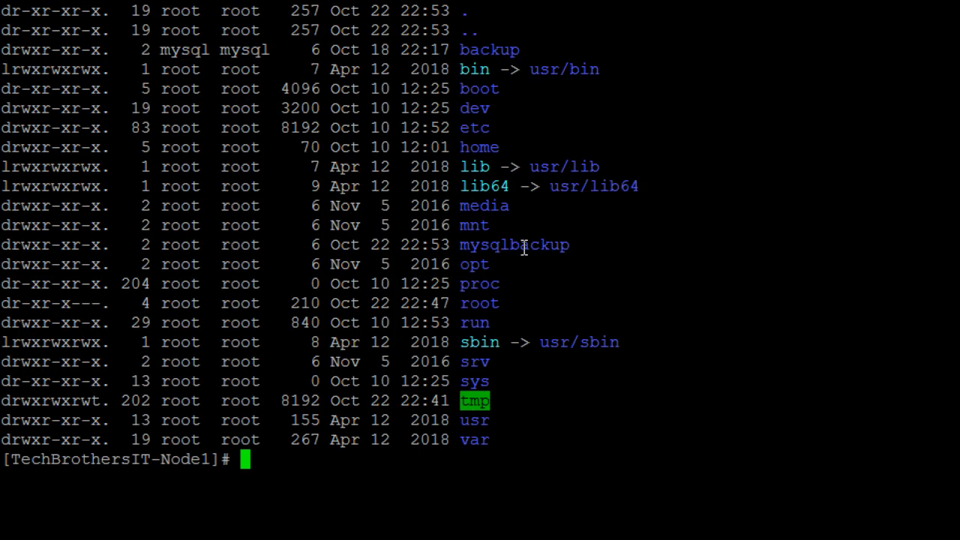
{"action": "double_click", "coordinate": [180, 245]}
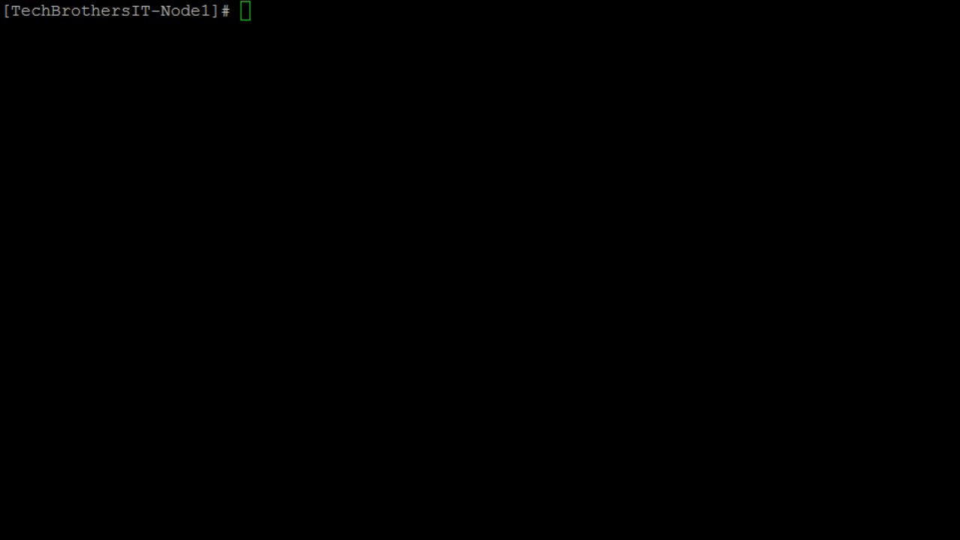
Hand /mysqlbackup recursively to mysql:mysql with chown, verify via ls -l, then clear the screen.
{"action": "type", "text": "sud"}
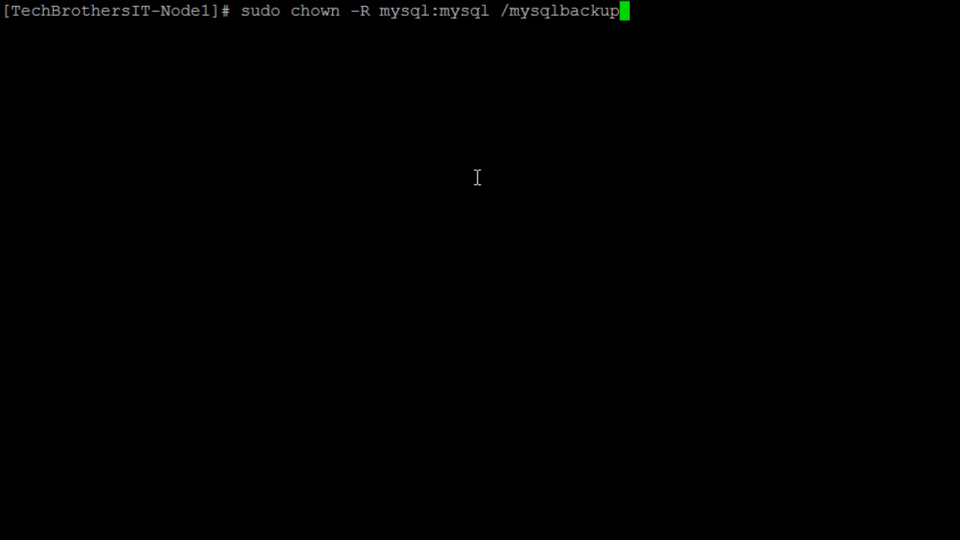
{"action": "double_click", "coordinate": [315, 11]}
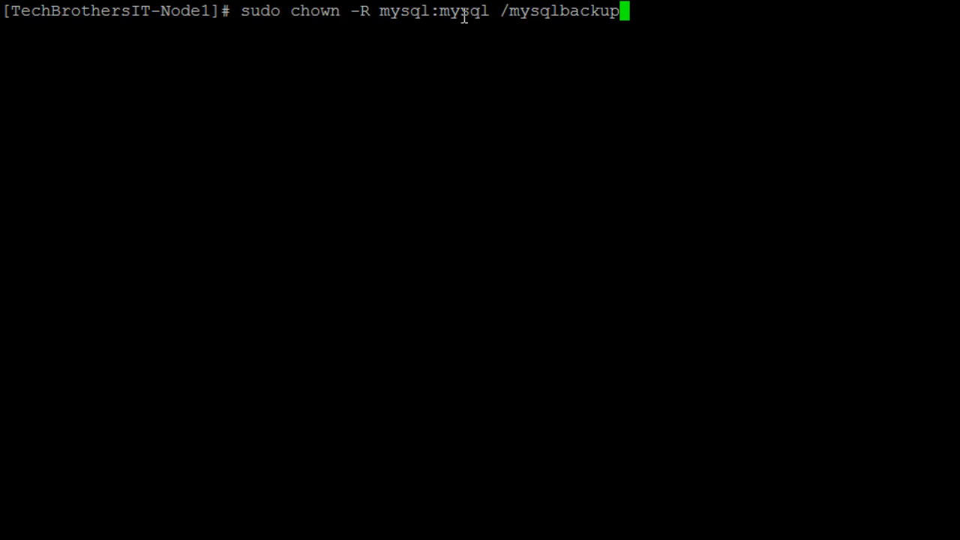
{"action": "key", "text": "Return"}
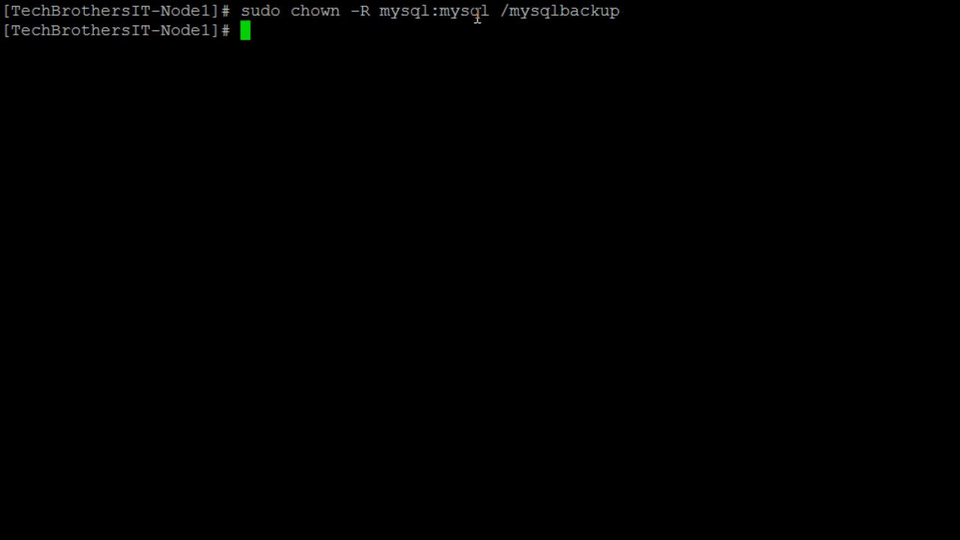
{"action": "key", "text": "Return"}
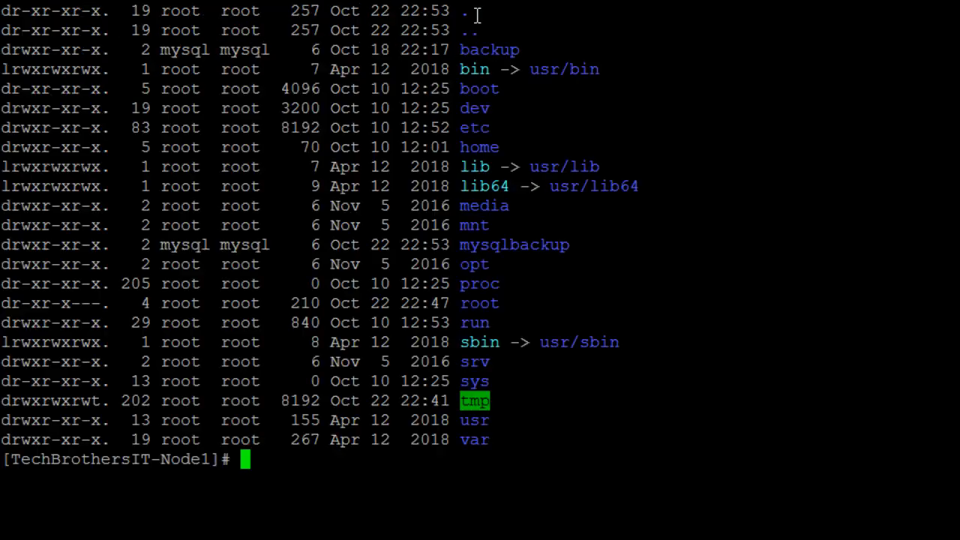
{"action": "mouse_move", "coordinate": [318, 327]}
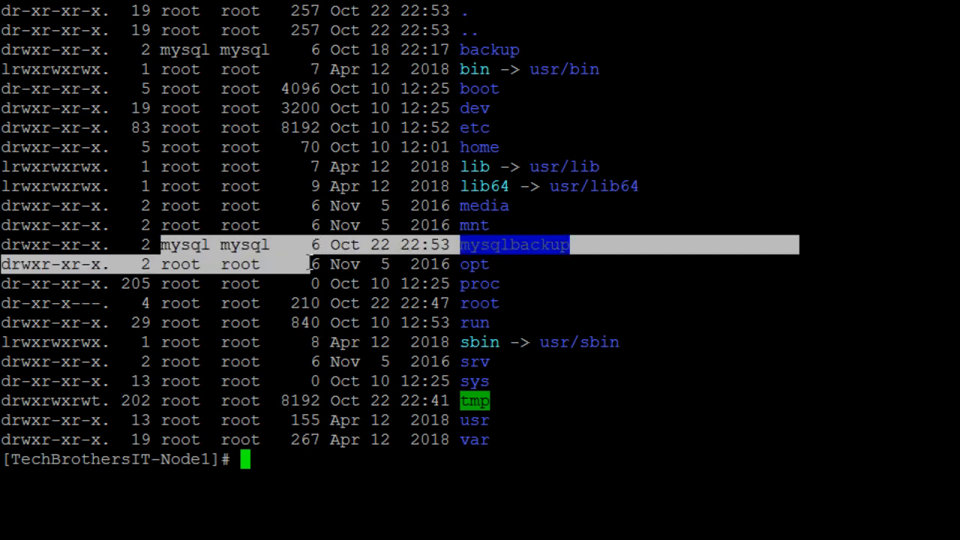
{"action": "type", "text": "c"}
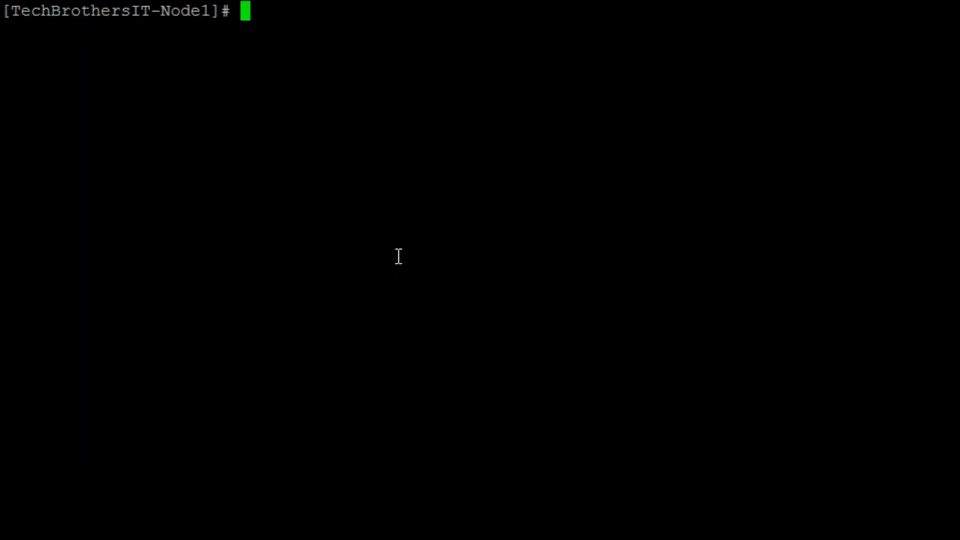
{"action": "mouse_move", "coordinate": [567, 163]}
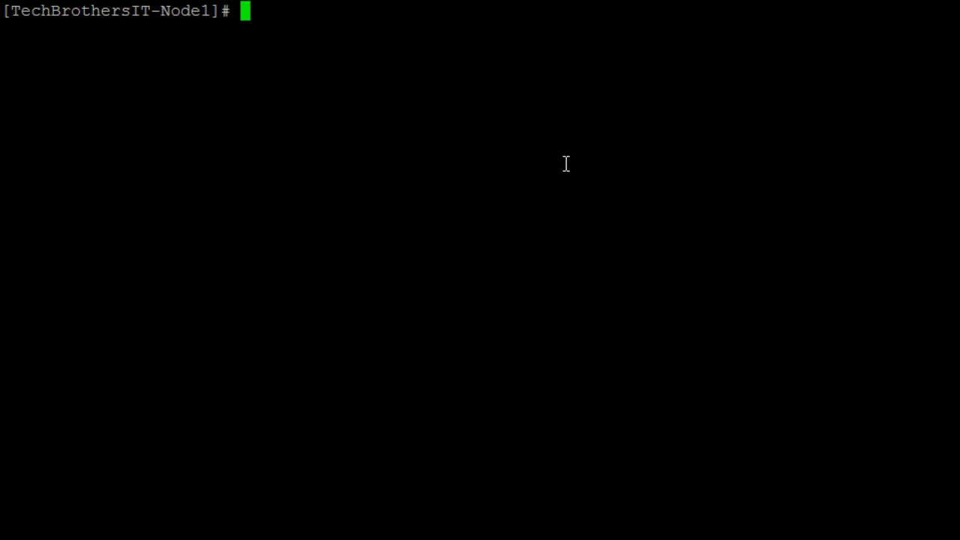
{"action": "type", "text": "mysql"}
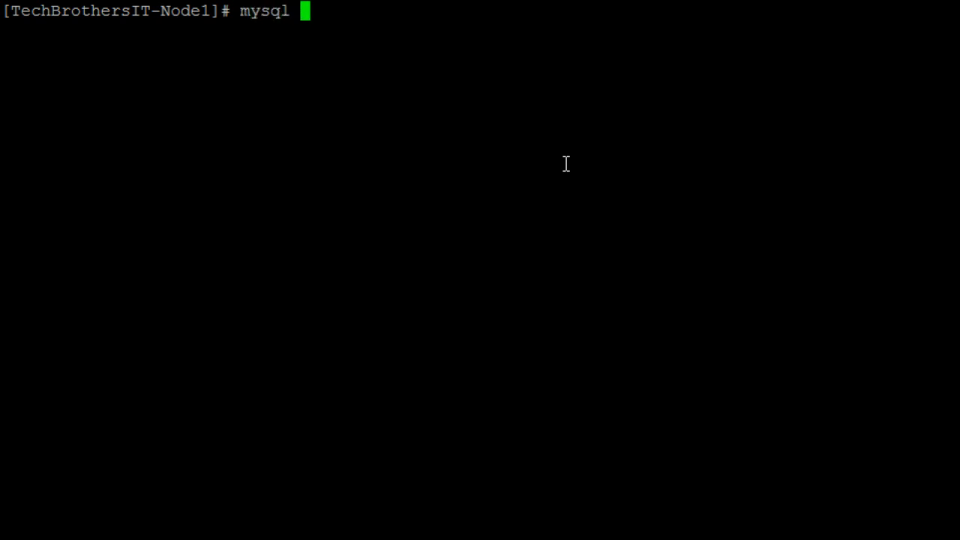
{"action": "type", "text": "-u root -p"}
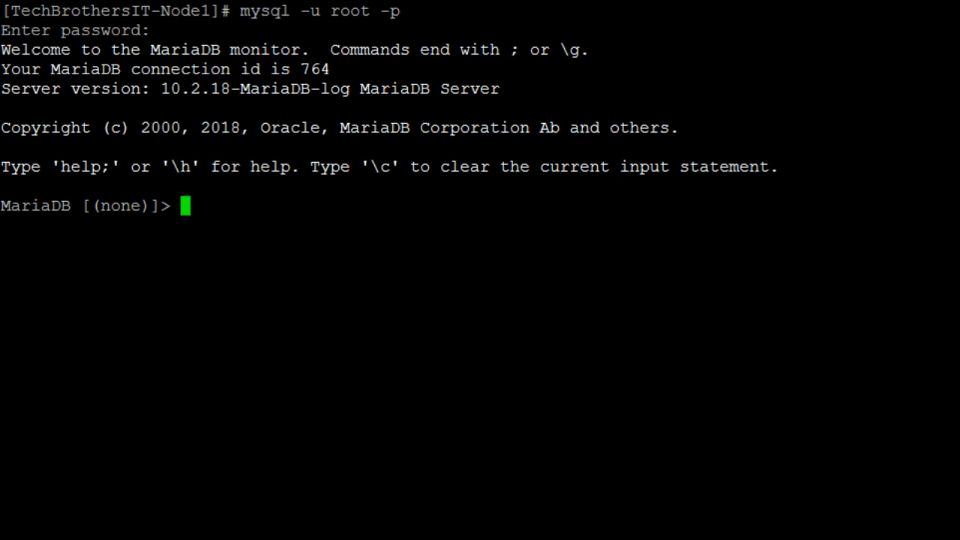
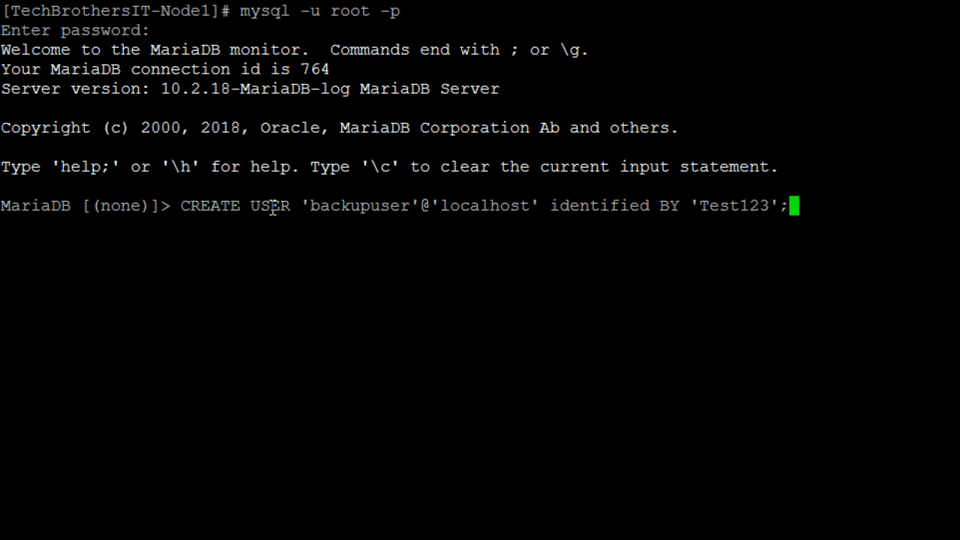
{"action": "mouse_move", "coordinate": [469, 204]}
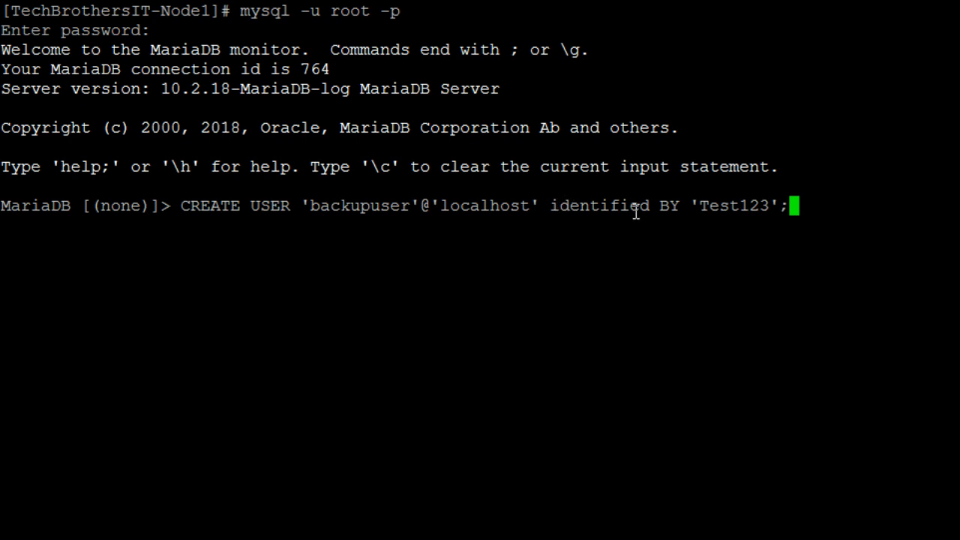
{"action": "key", "text": "Return"}
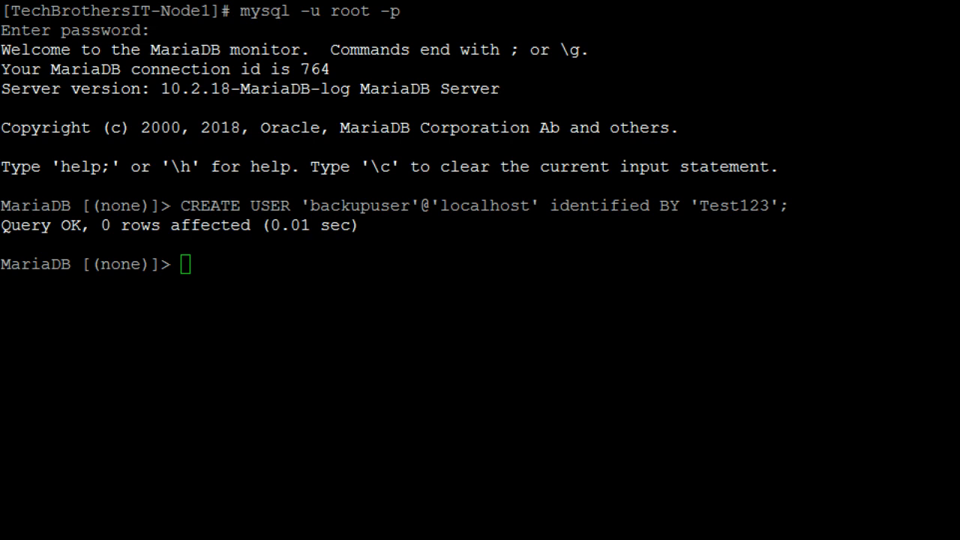
{"action": "mouse_move", "coordinate": [522, 280]}
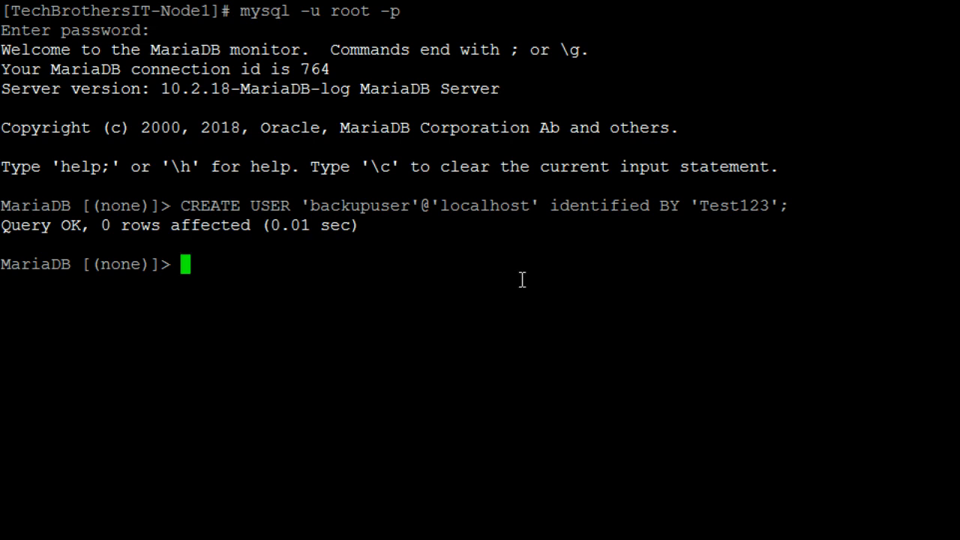
Grant reload, lock tables, replication client, process, super, create, insert, select on *.* to backupuser.
{"action": "type", "text": "GRANT reload, lock tables, REPLICATION client,process,super,CREATE,INSERT,SELECT  ON *.* TO 'backupuser'@'localhost';"}
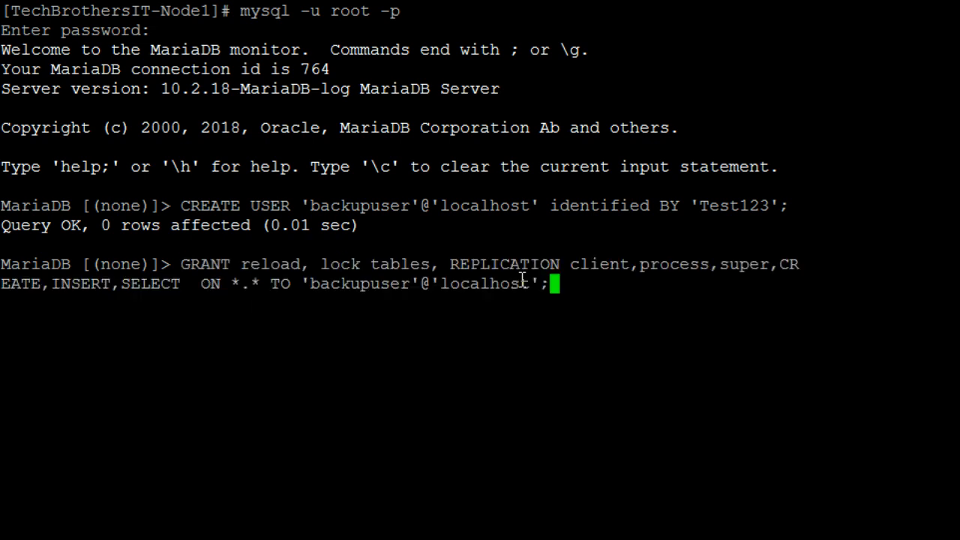
{"action": "key", "text": "Return"}
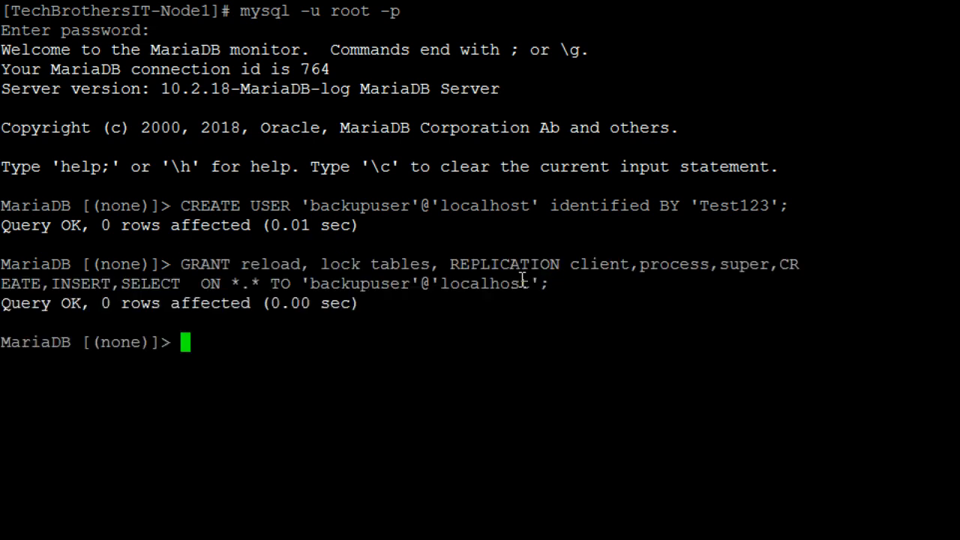
{"action": "type", "text": "s"}
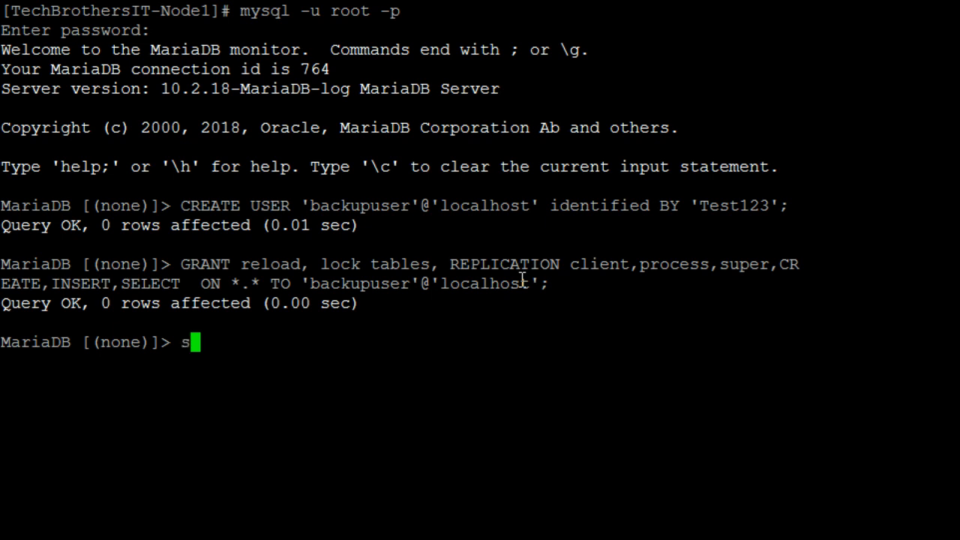
{"action": "type", "text": "how d"}
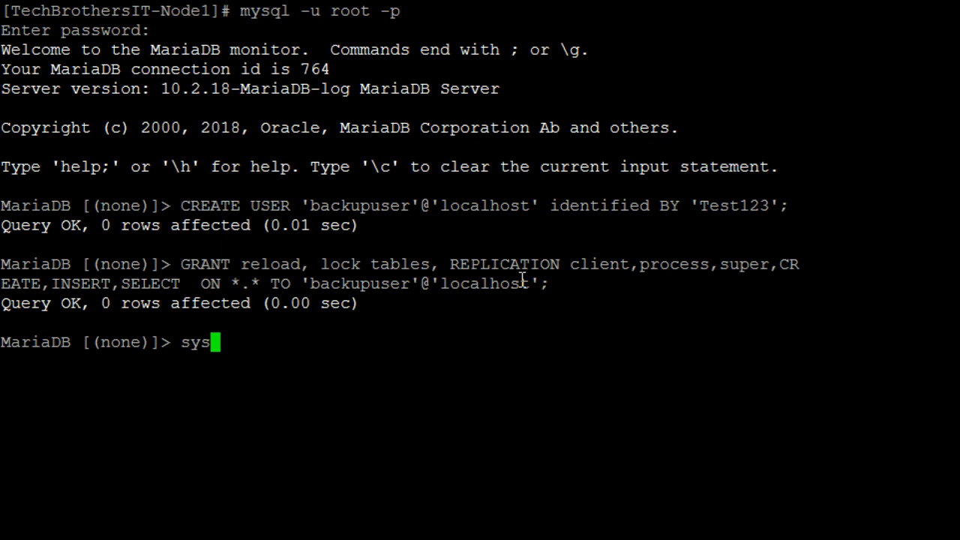
Clear the screen, run SHOW DATABASES; and scroll through the 204 testdb rows.
{"action": "type", "text": "tem clear"}
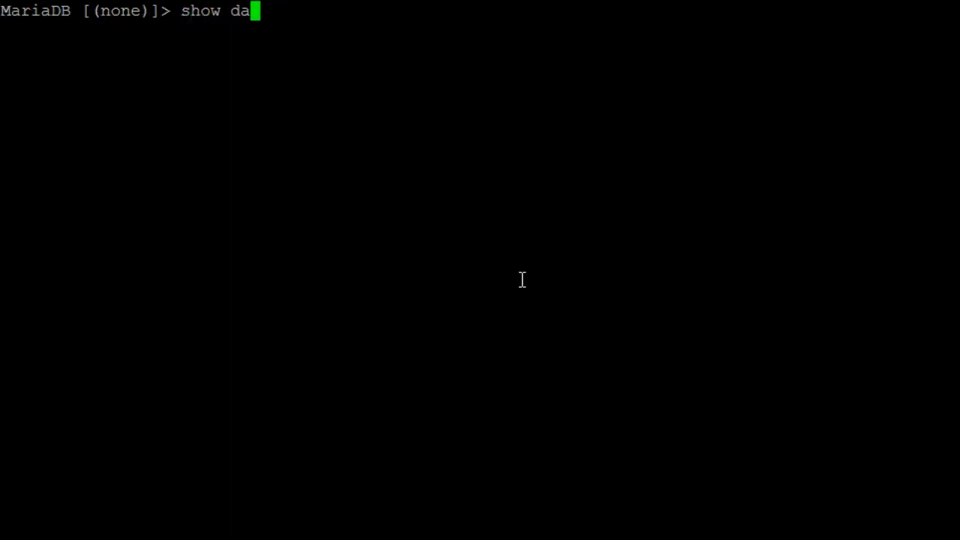
{"action": "type", "text": "taba"}
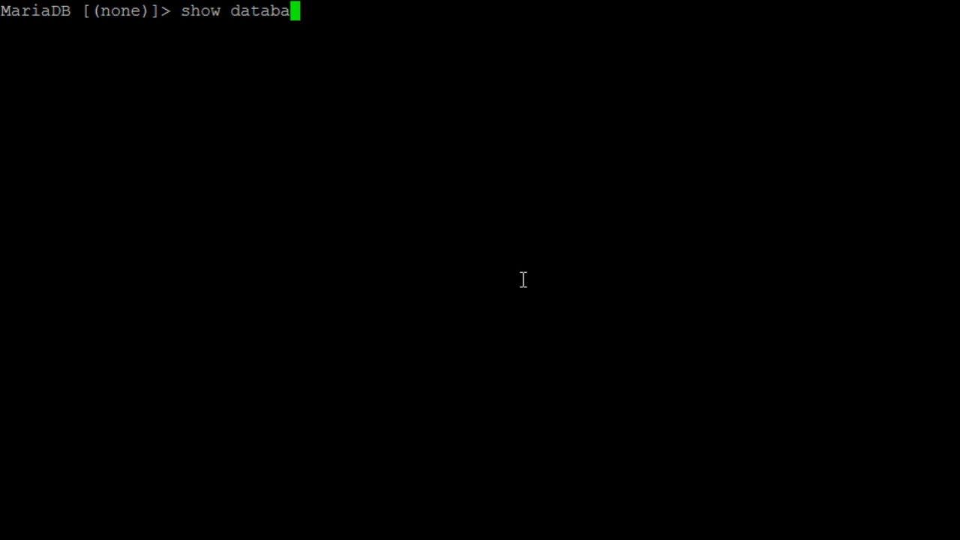
{"action": "type", "text": "ses;"}
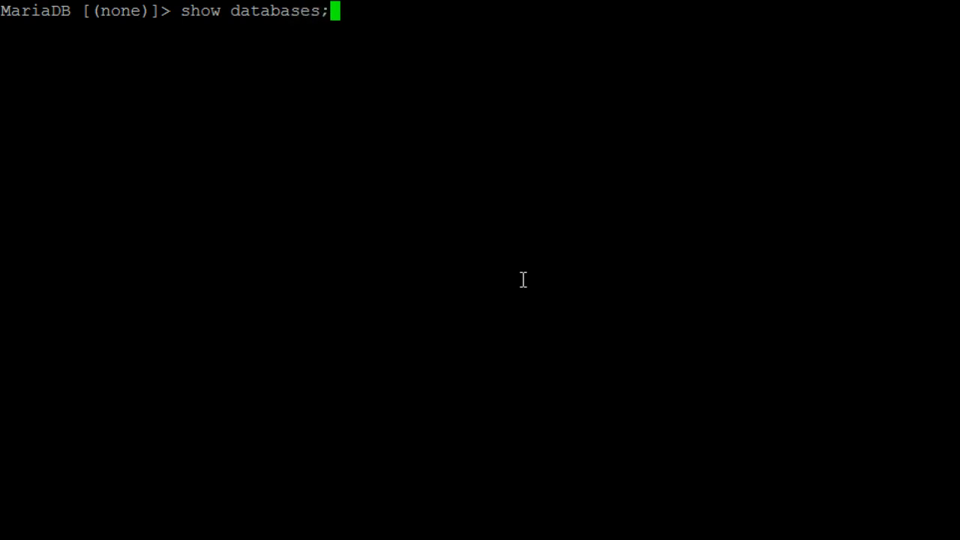
{"action": "key", "text": "Return"}
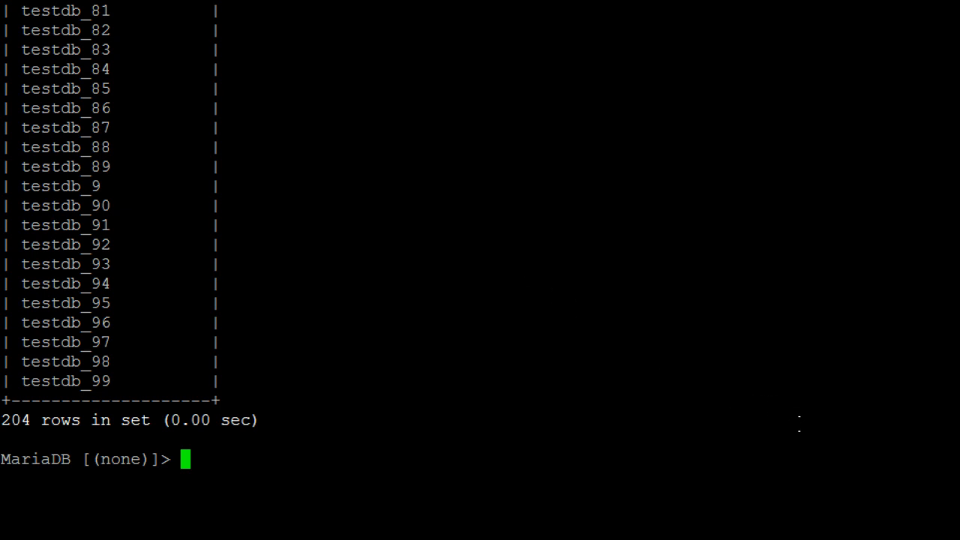
{"action": "scroll", "scroll_direction": "up", "scroll_amount": 3}
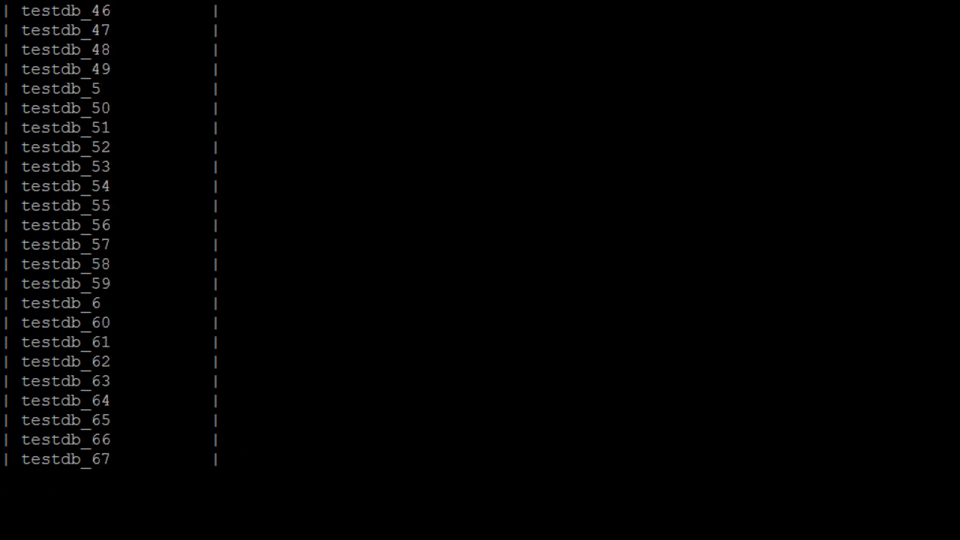
{"action": "scroll", "scroll_direction": "down", "scroll_amount": 3}
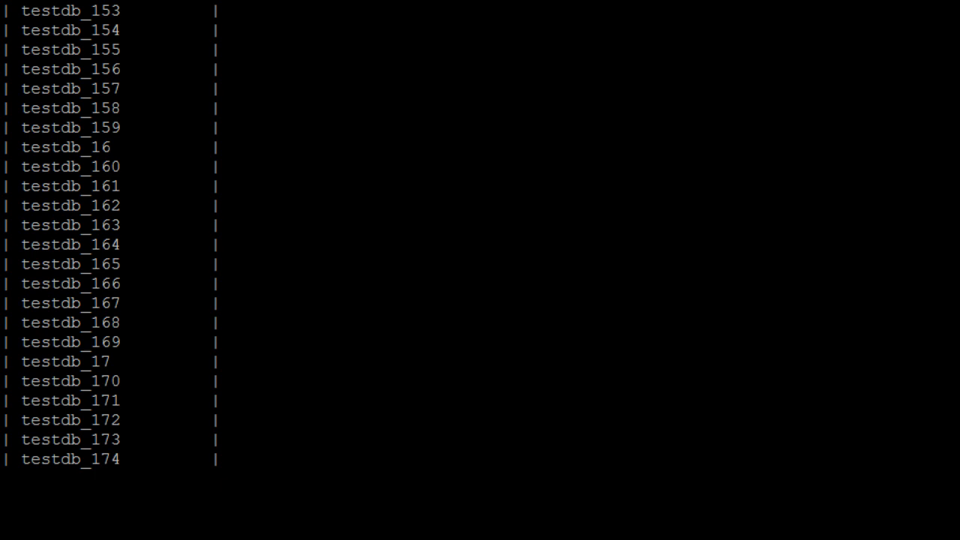
{"action": "scroll", "scroll_direction": "down", "scroll_amount": 3}
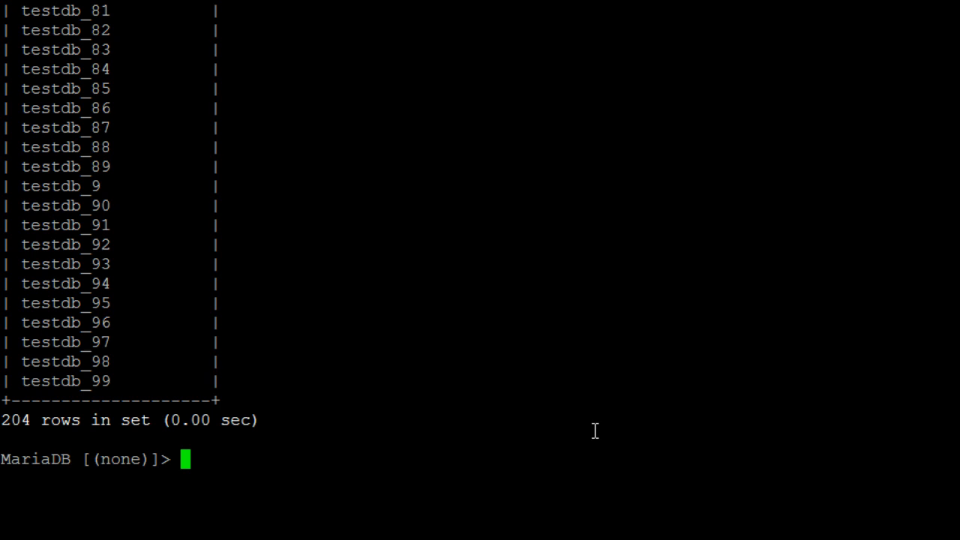
{"action": "mouse_move", "coordinate": [87, 196]}
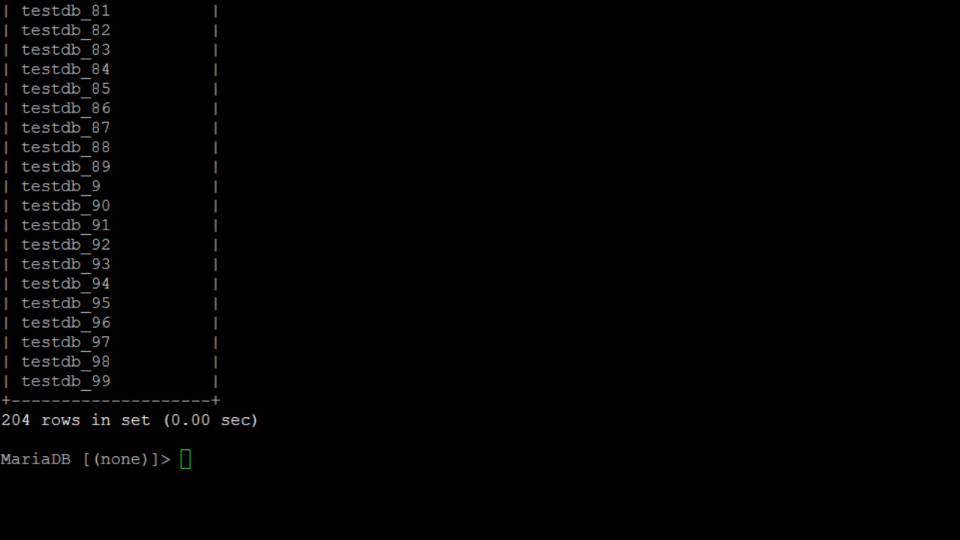
{"action": "mouse_move", "coordinate": [519, 303]}
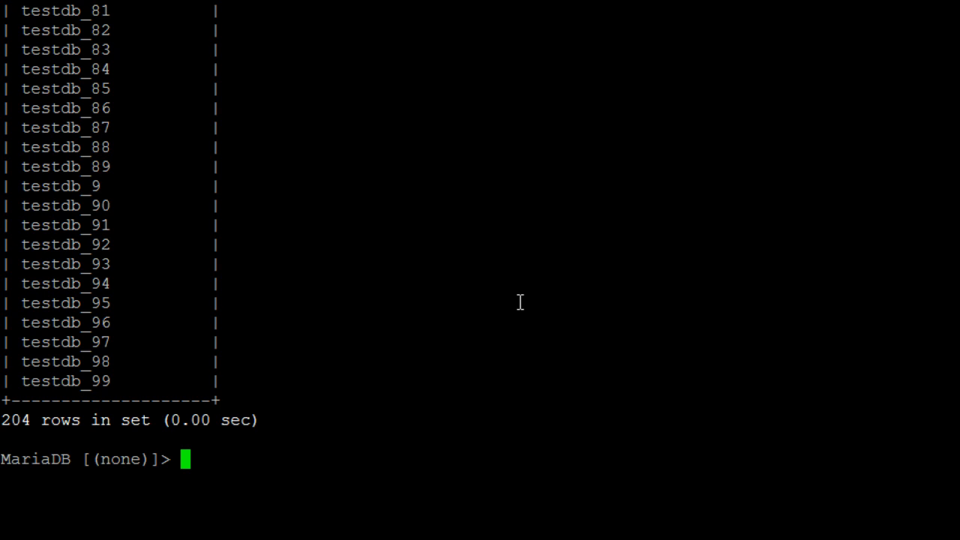
Query information_schema.tables for schemas LIKE "%19%", returning 12 testdb databases, and copy the query.
{"action": "type", "text": "Select distinct Table_schema from information_Schema.tables where table_schema like \"%19%\";"}
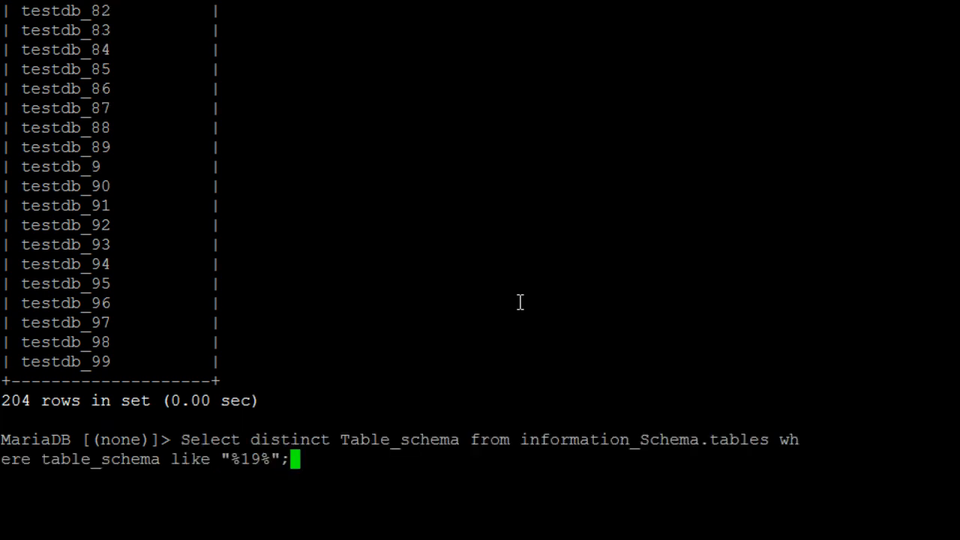
{"action": "key", "text": "Return"}
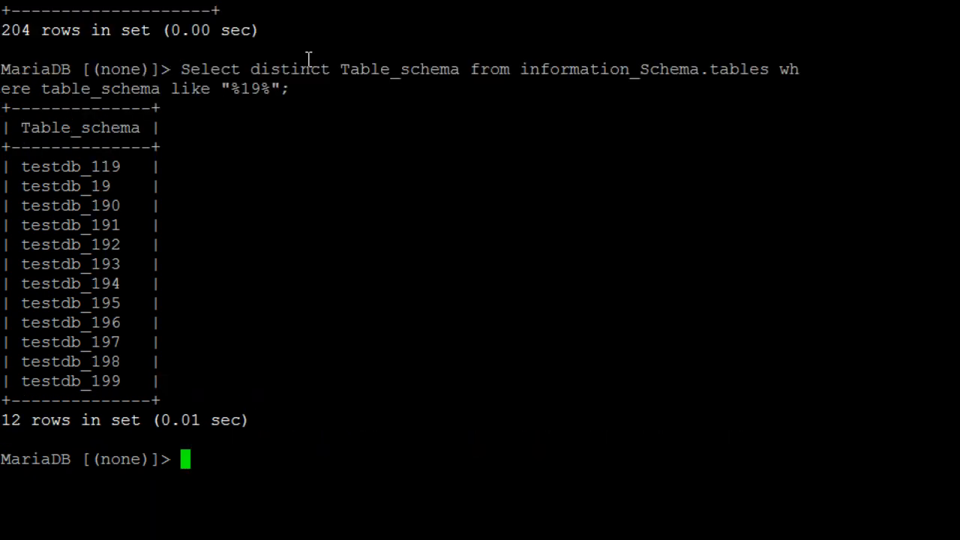
{"action": "mouse_move", "coordinate": [438, 72]}
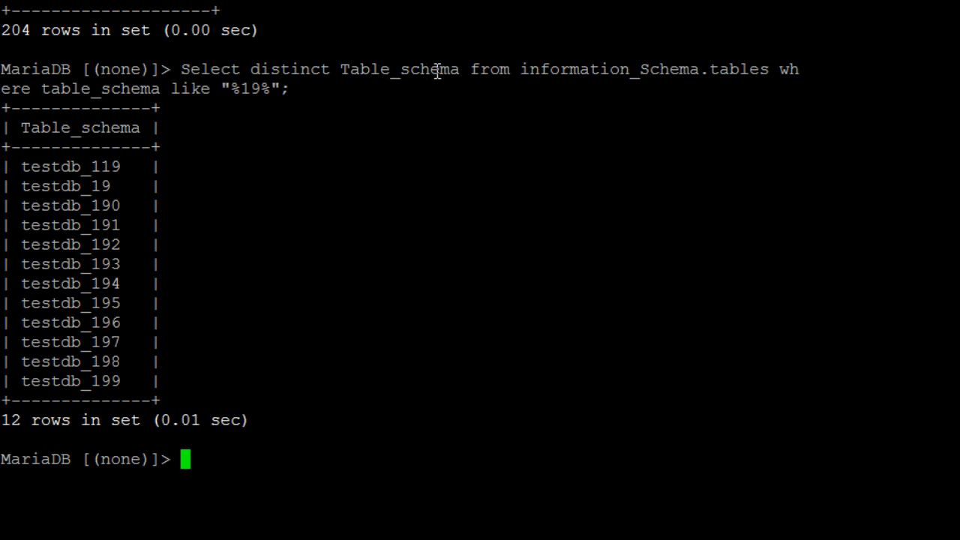
{"action": "double_click", "coordinate": [399, 69]}
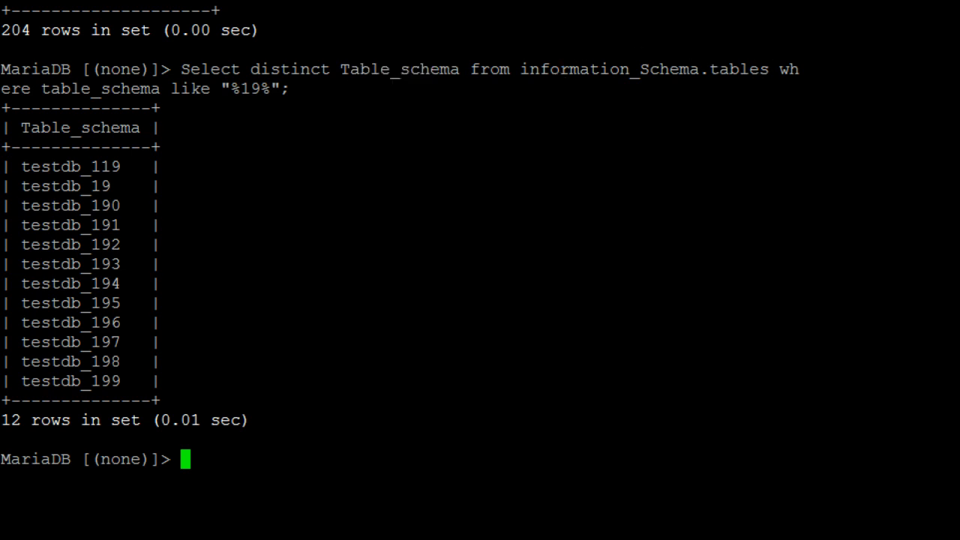
{"action": "mouse_move", "coordinate": [128, 90]}
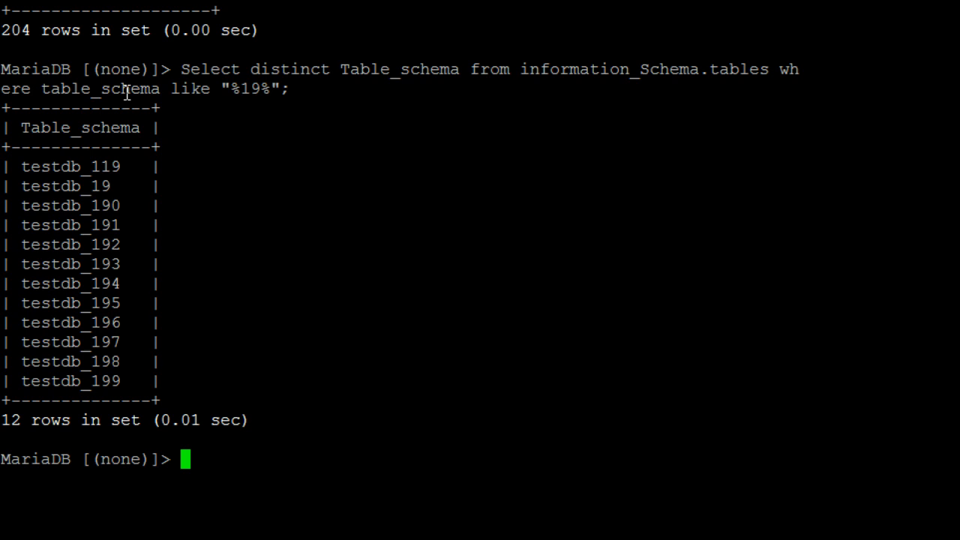
{"action": "left_click_drag", "start_coordinate": [42, 88], "coordinate": [213, 89]}
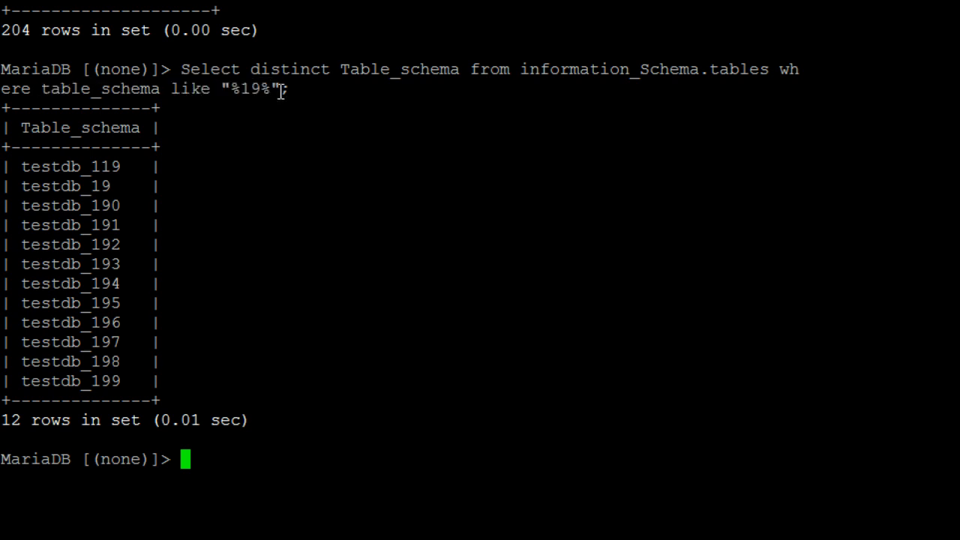
{"action": "mouse_move", "coordinate": [186, 69]}
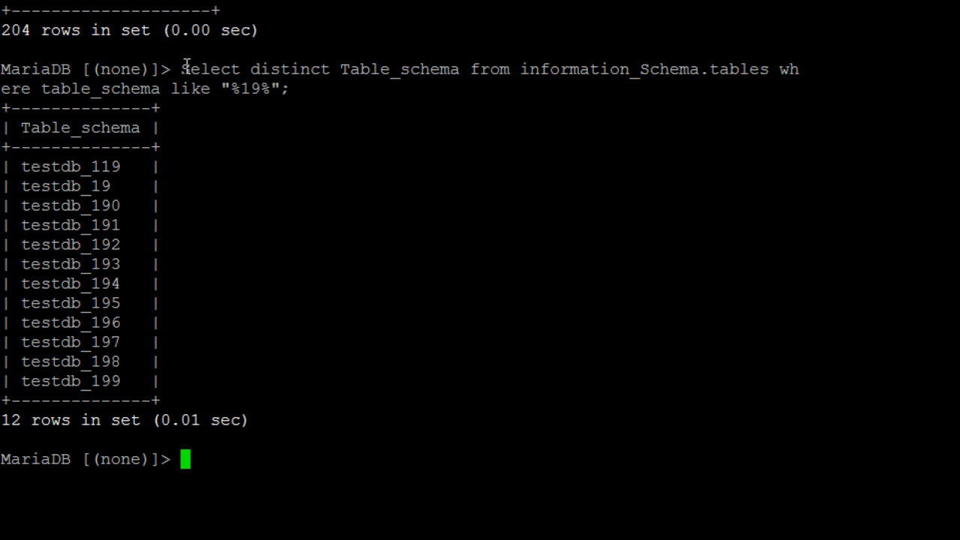
{"action": "left_click_drag", "start_coordinate": [181, 69], "coordinate": [283, 89]}
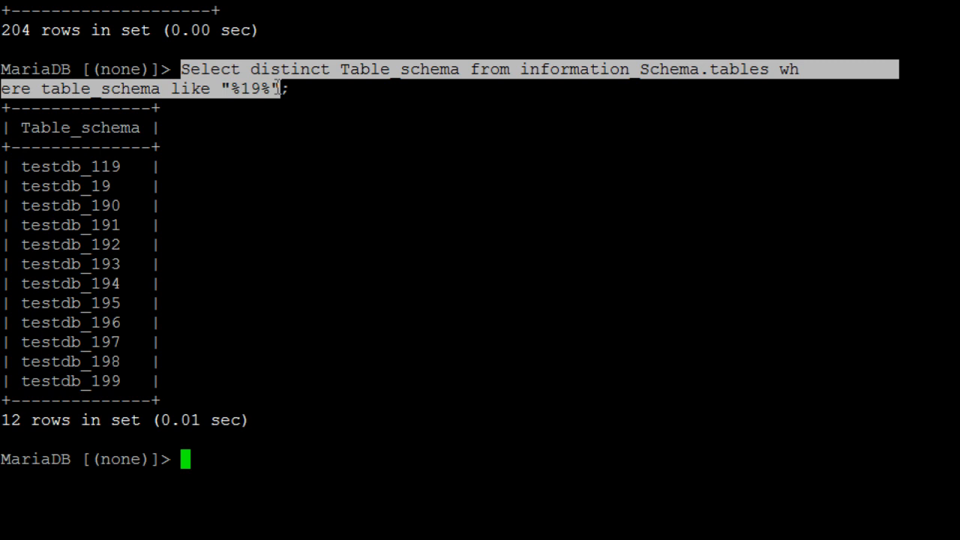
{"action": "mouse_move", "coordinate": [337, 144]}
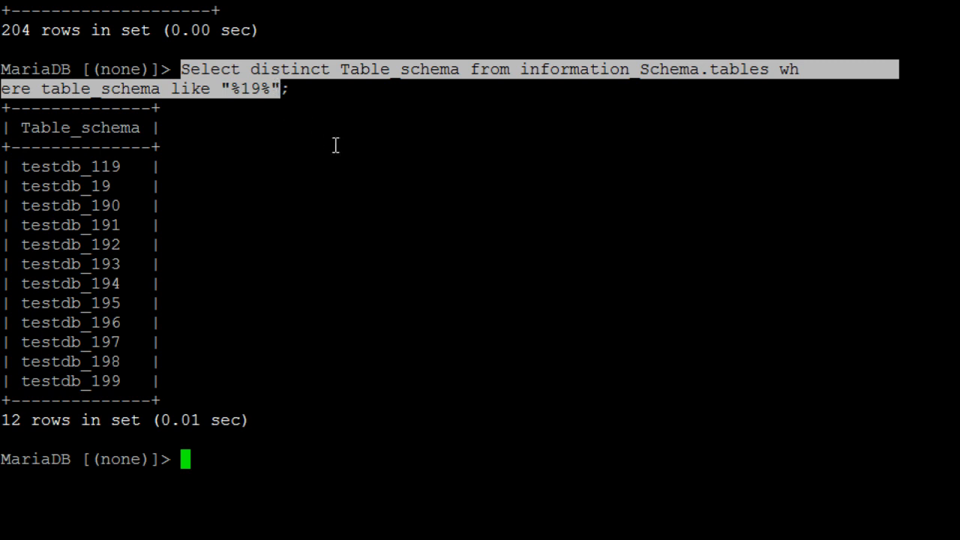
{"action": "mouse_move", "coordinate": [615, 231]}
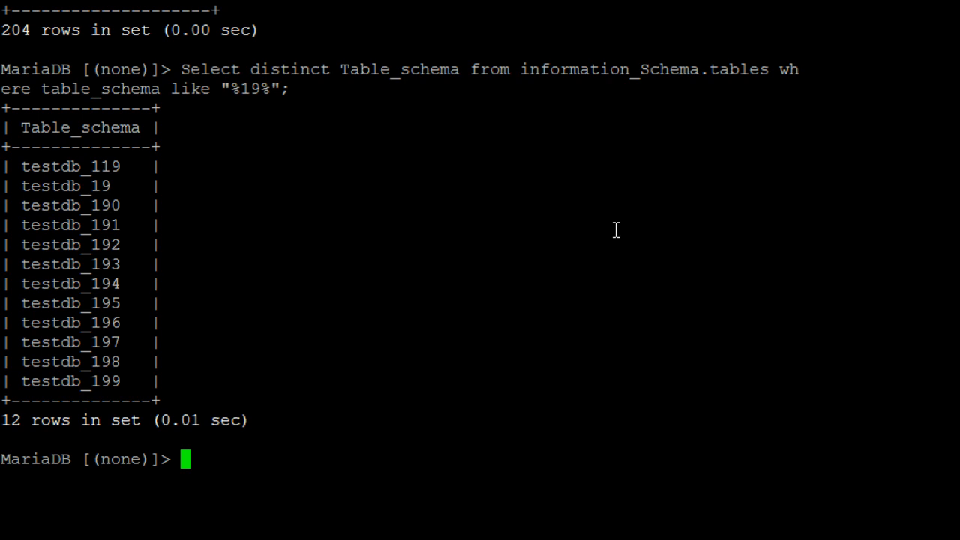
{"action": "mouse_move", "coordinate": [453, 357]}
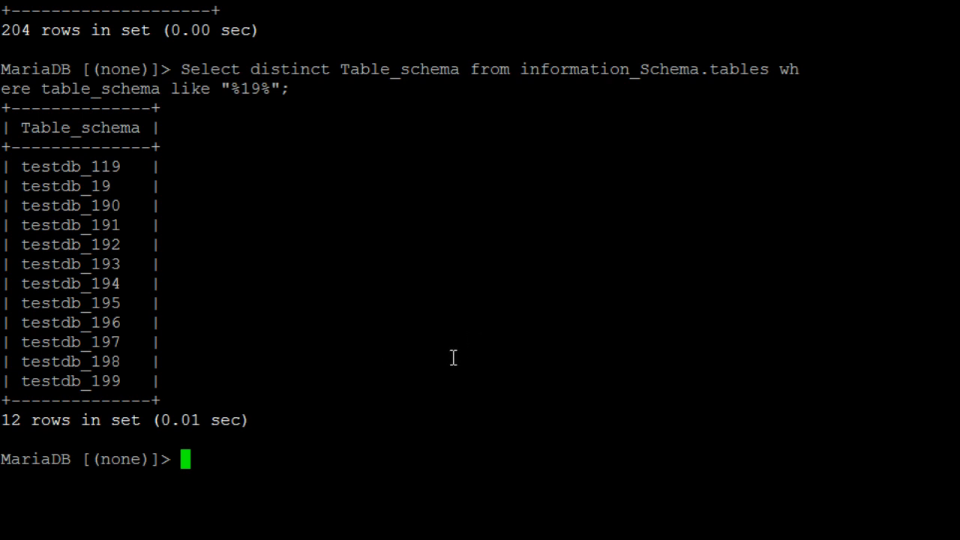
{"action": "mouse_move", "coordinate": [276, 144]}
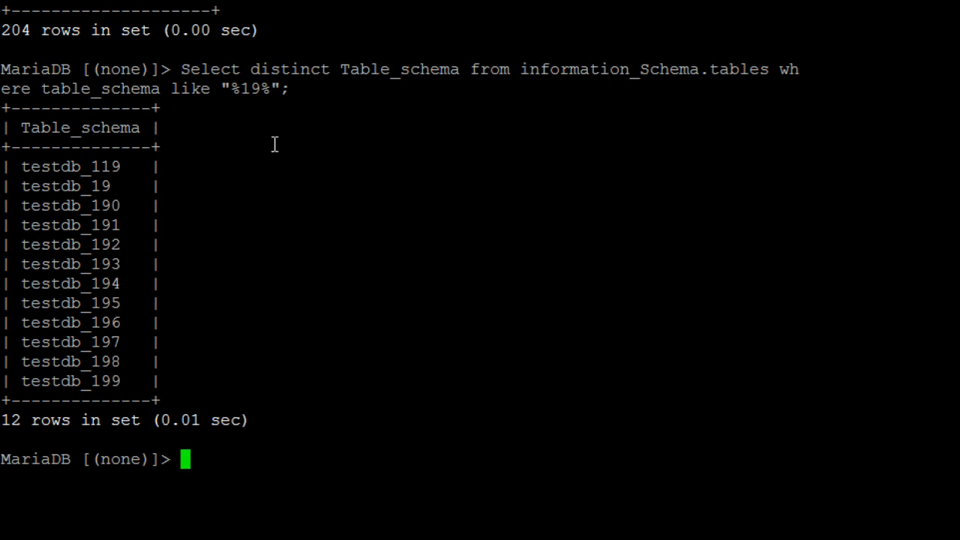
{"action": "mouse_move", "coordinate": [255, 88]}
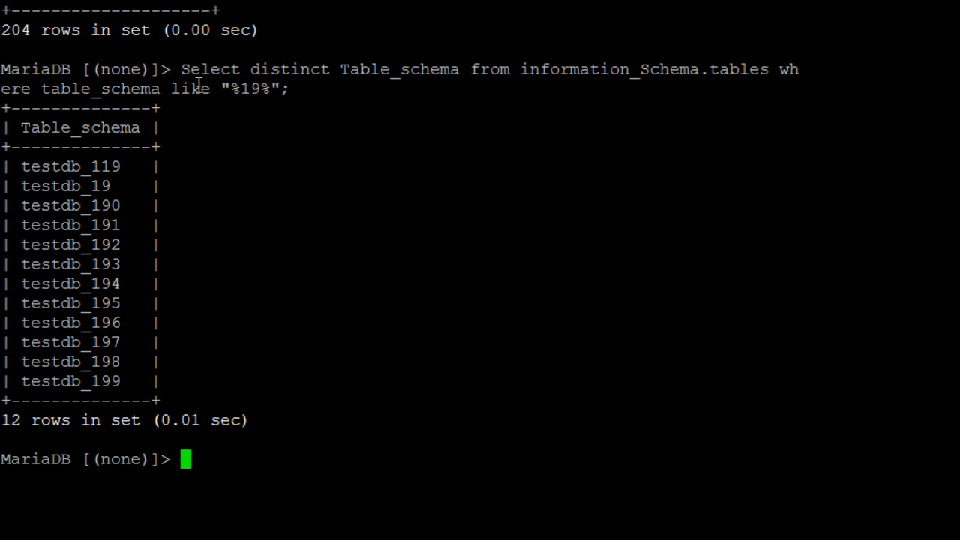
{"action": "mouse_move", "coordinate": [156, 91]}
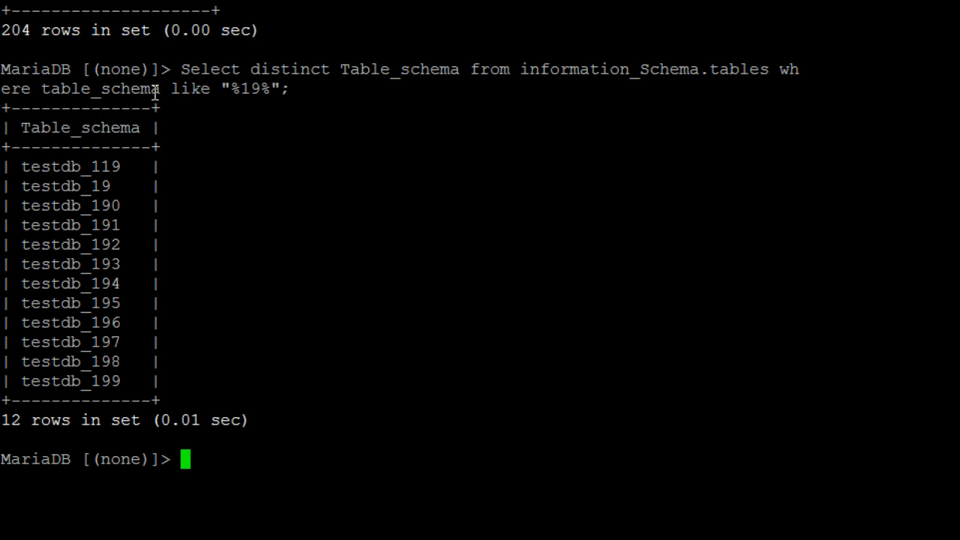
{"action": "mouse_move", "coordinate": [213, 88]}
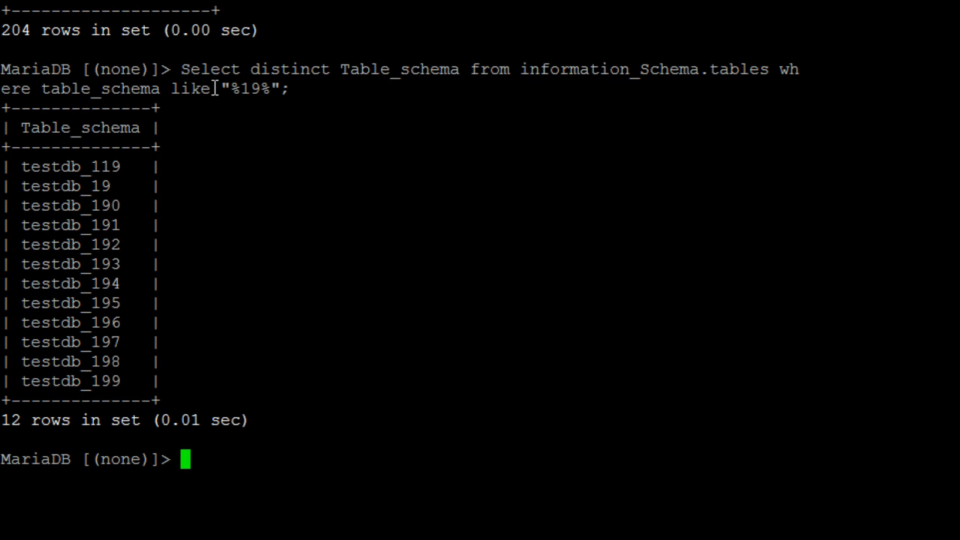
Clear the screen with system clear and quit the MariaDB session with exit;.
{"action": "type", "text": "e"}
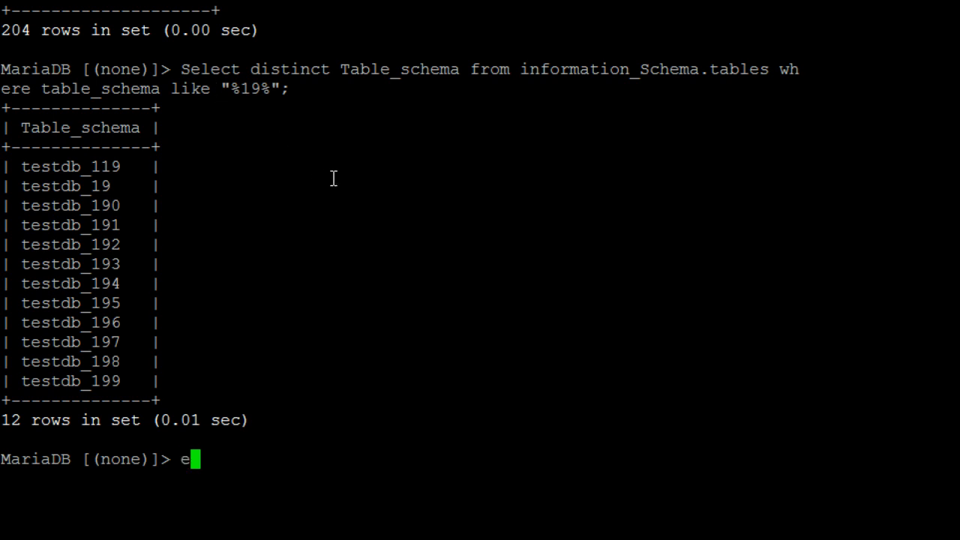
{"action": "type", "text": "syste"}
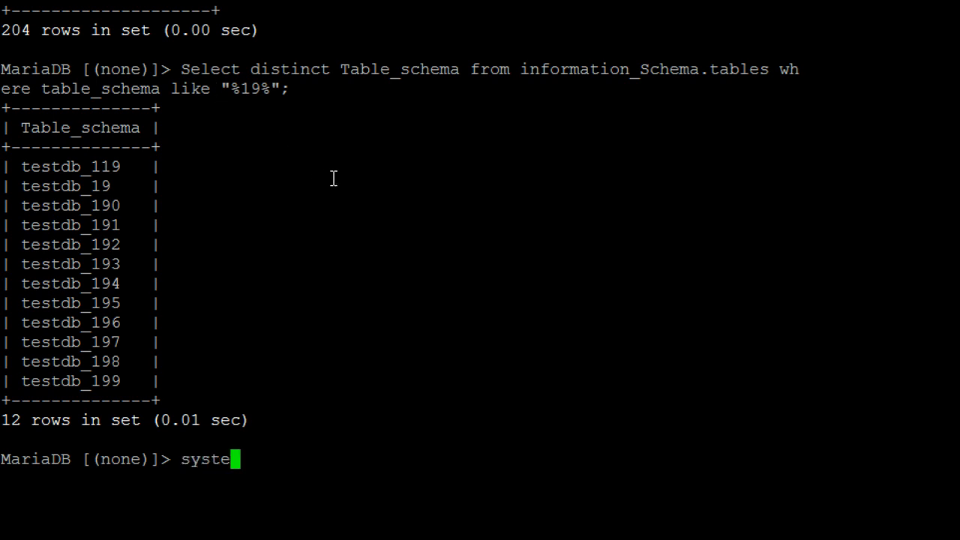
{"action": "type", "text": "m clear"}
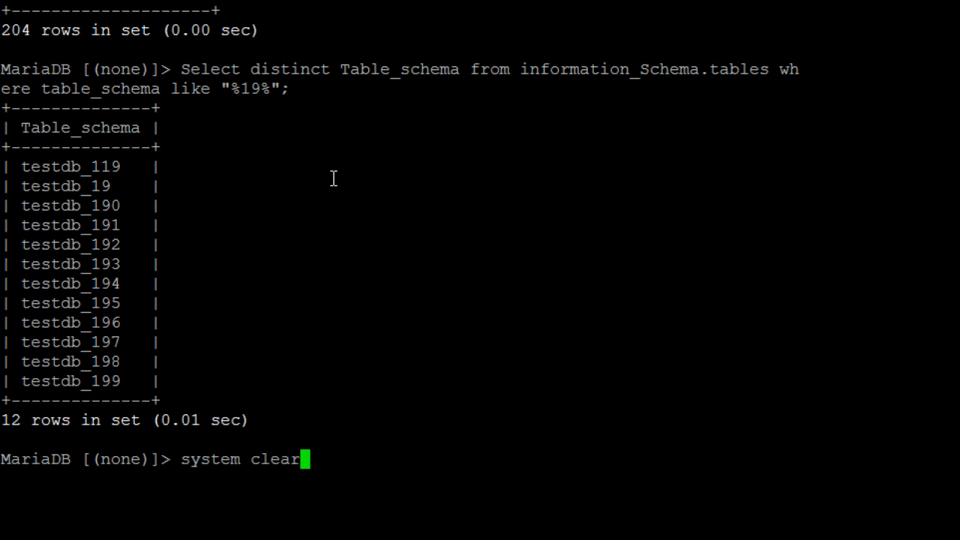
{"action": "key", "text": "Return"}
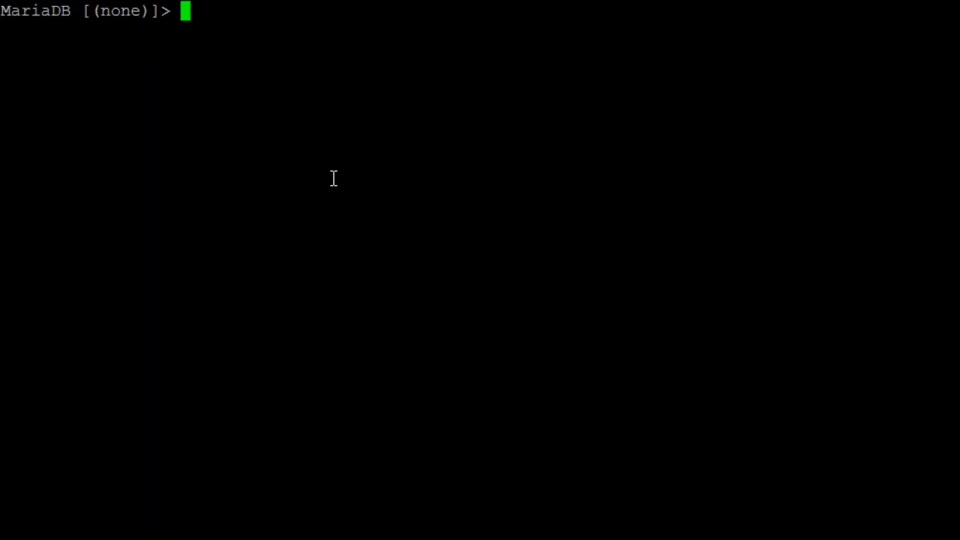
{"action": "type", "text": "exit;"}
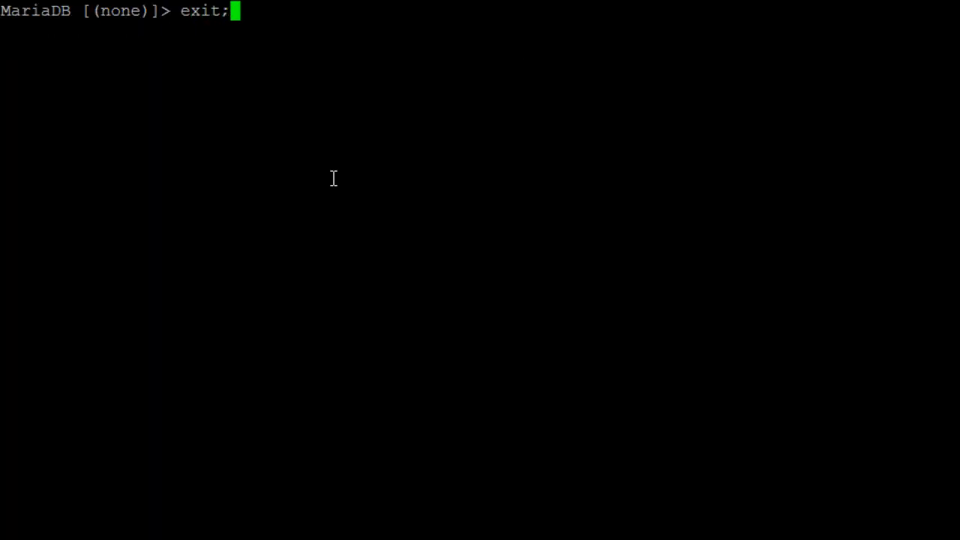
{"action": "key", "text": "Return"}
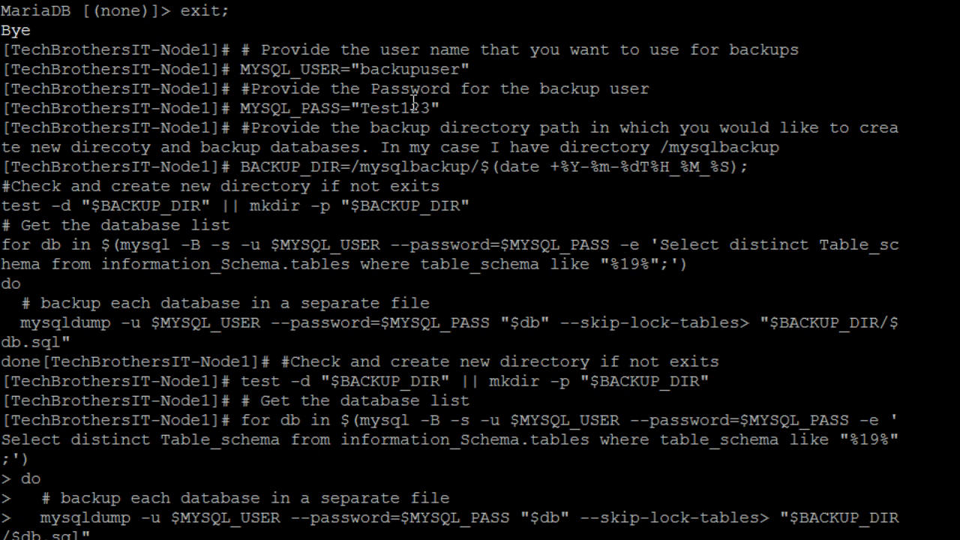
{"action": "mouse_move", "coordinate": [246, 48]}
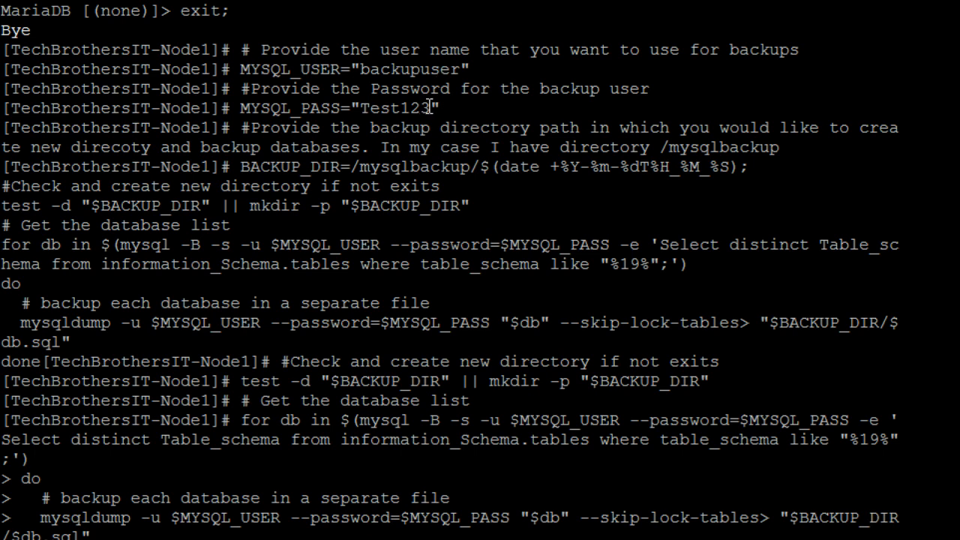
Mark the pasted script's MYSQL_USER value and the timestamped /mysqlbackup BACKUP_DIR path.
{"action": "double_click", "coordinate": [396, 108]}
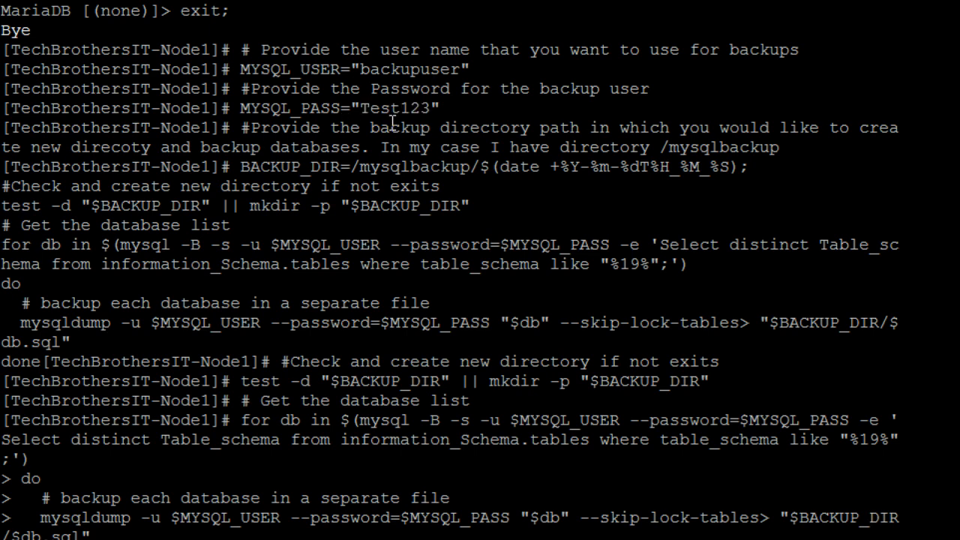
{"action": "mouse_move", "coordinate": [681, 126]}
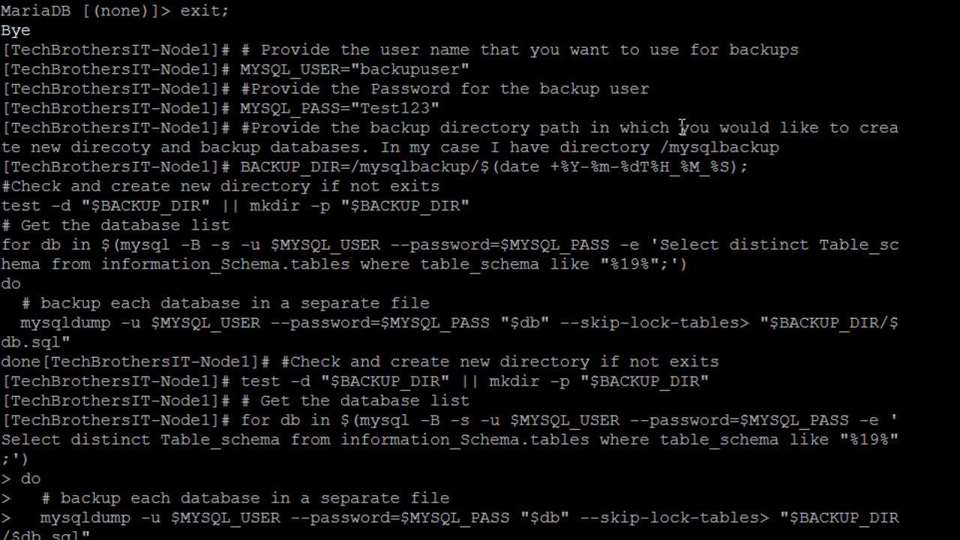
{"action": "mouse_move", "coordinate": [132, 177]}
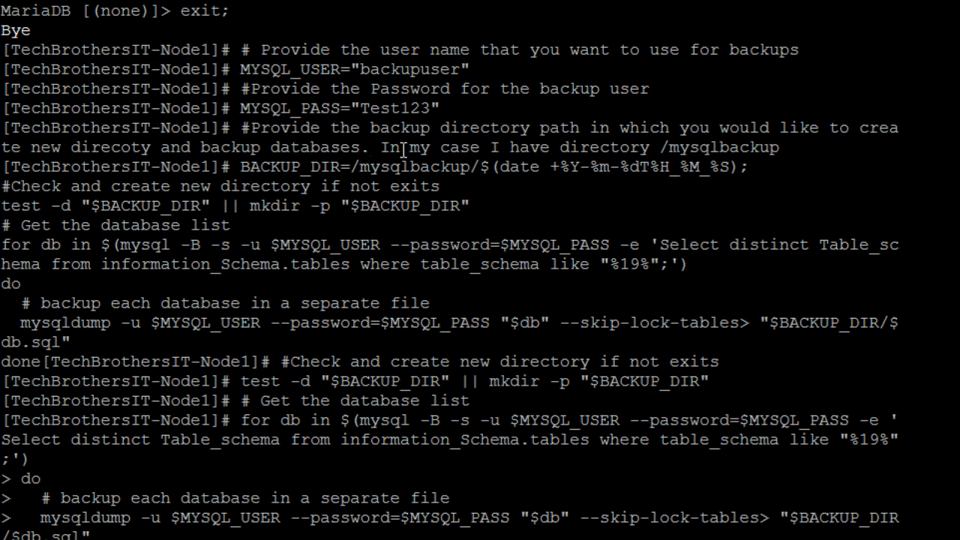
{"action": "mouse_move", "coordinate": [237, 167]}
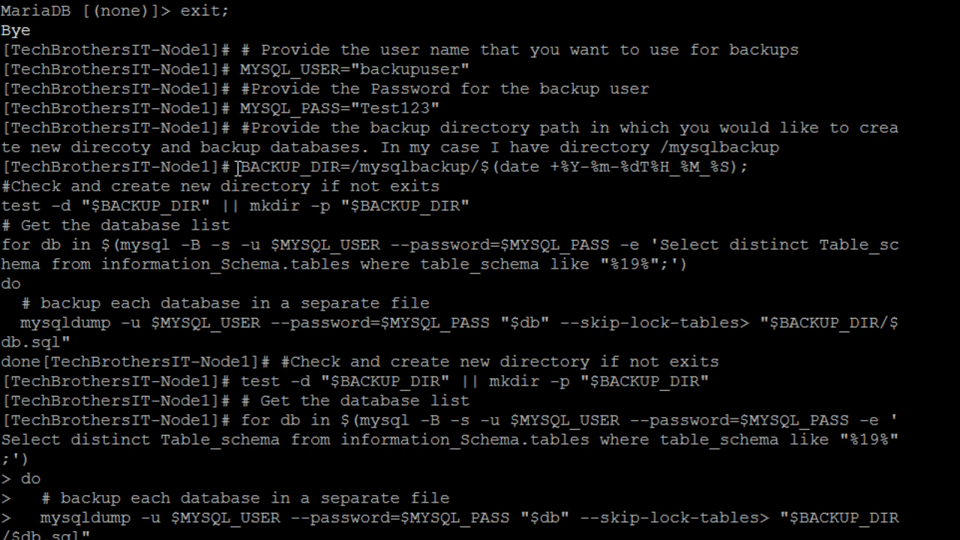
{"action": "double_click", "coordinate": [289, 165]}
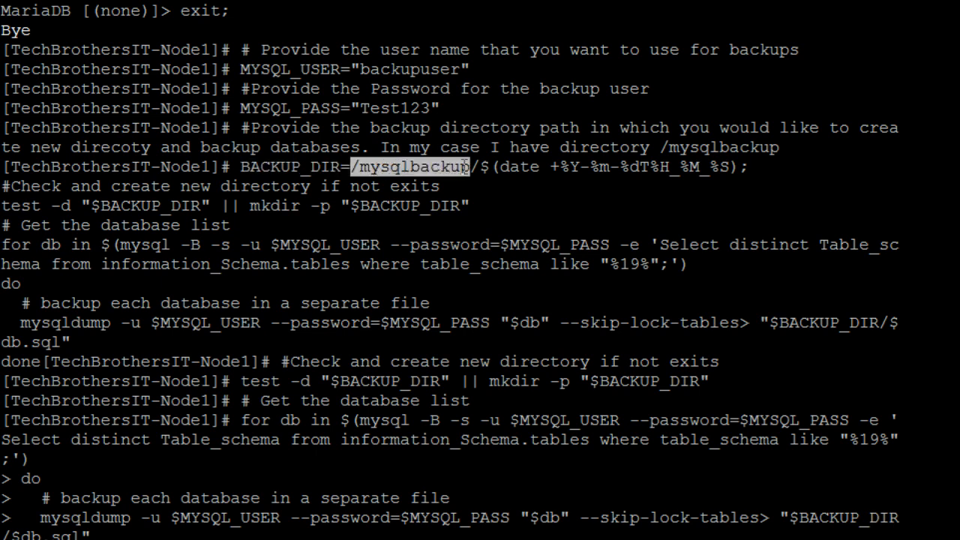
{"action": "mouse_move", "coordinate": [525, 167]}
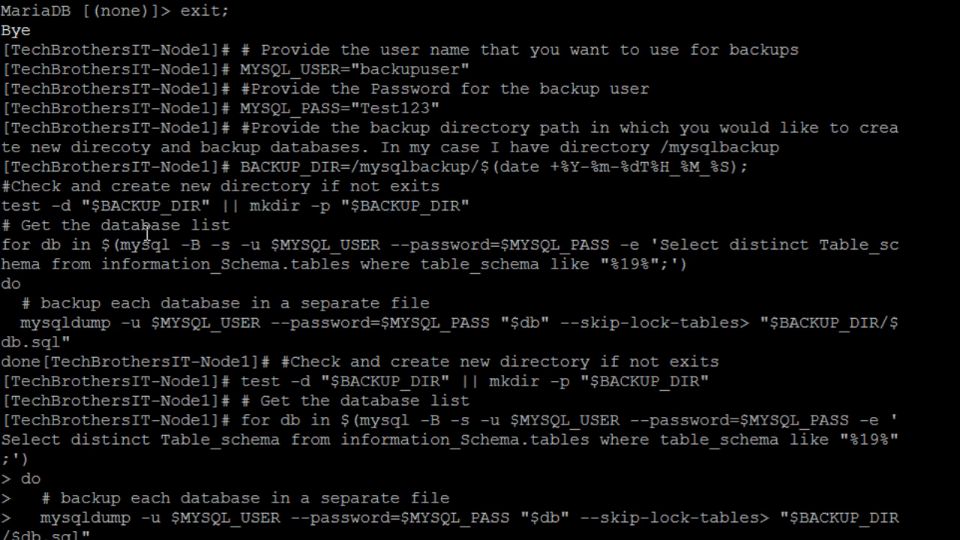
{"action": "double_click", "coordinate": [124, 225]}
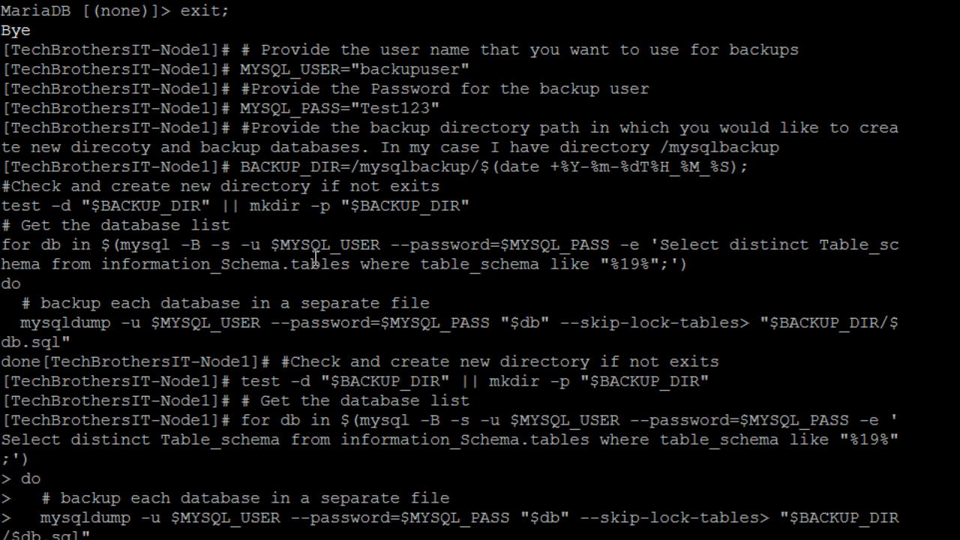
{"action": "mouse_move", "coordinate": [498, 246]}
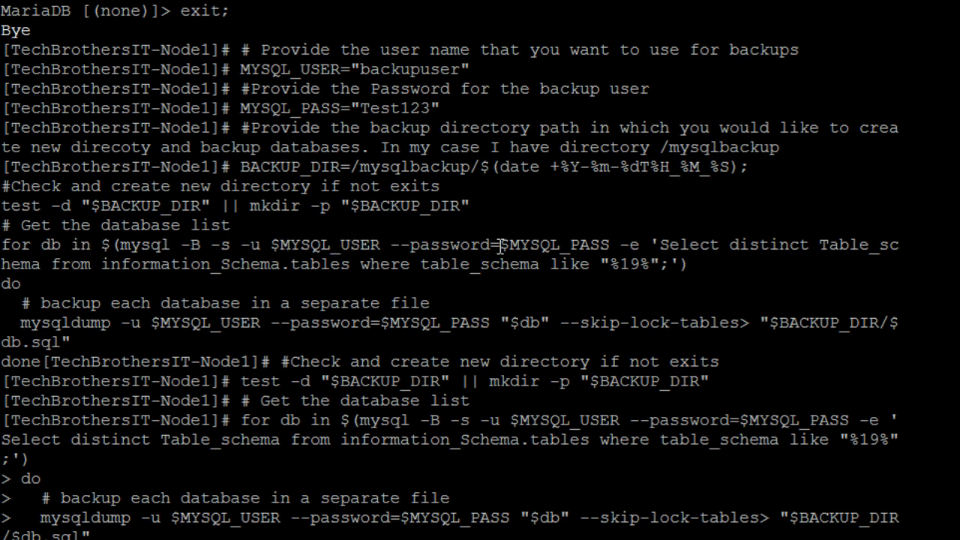
{"action": "mouse_move", "coordinate": [567, 246]}
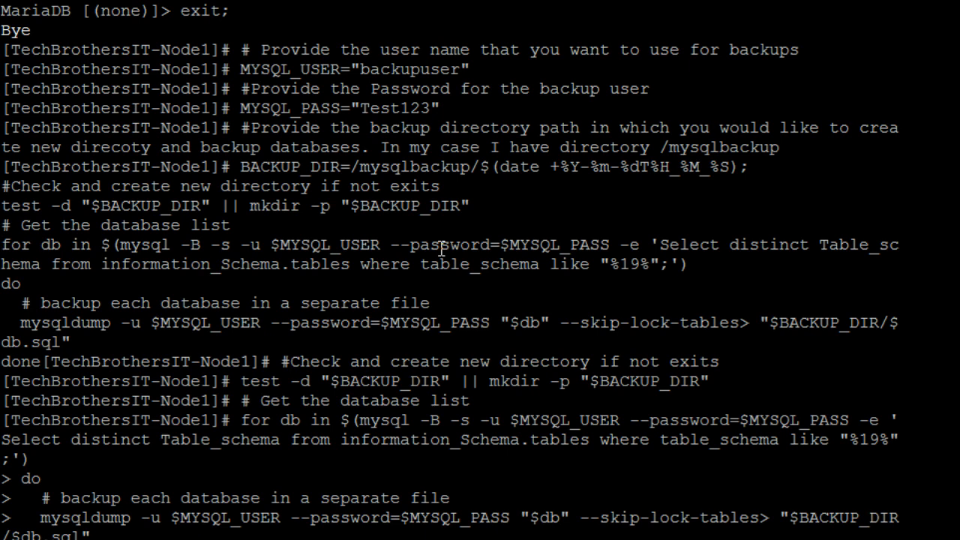
{"action": "mouse_move", "coordinate": [657, 240]}
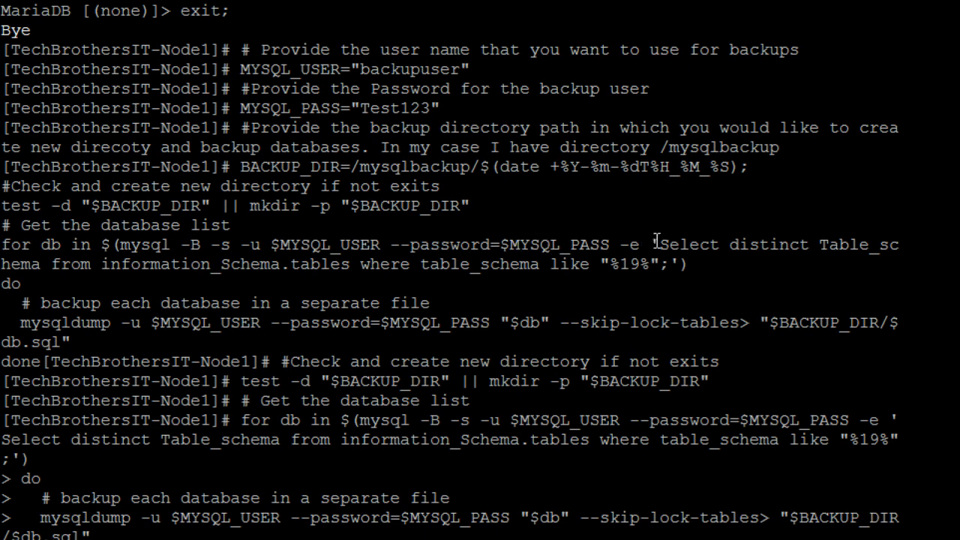
{"action": "left_click_drag", "start_coordinate": [659, 244], "coordinate": [668, 264]}
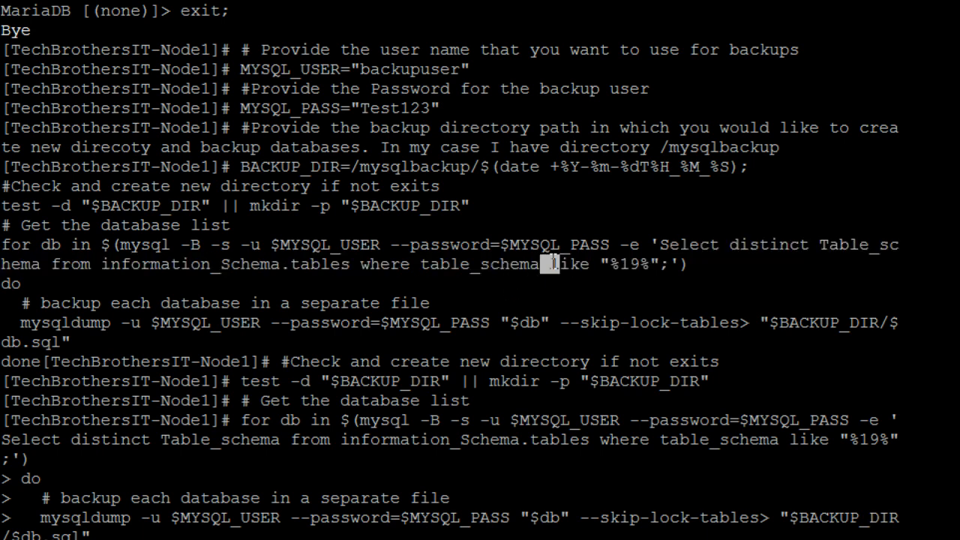
{"action": "mouse_move", "coordinate": [555, 274]}
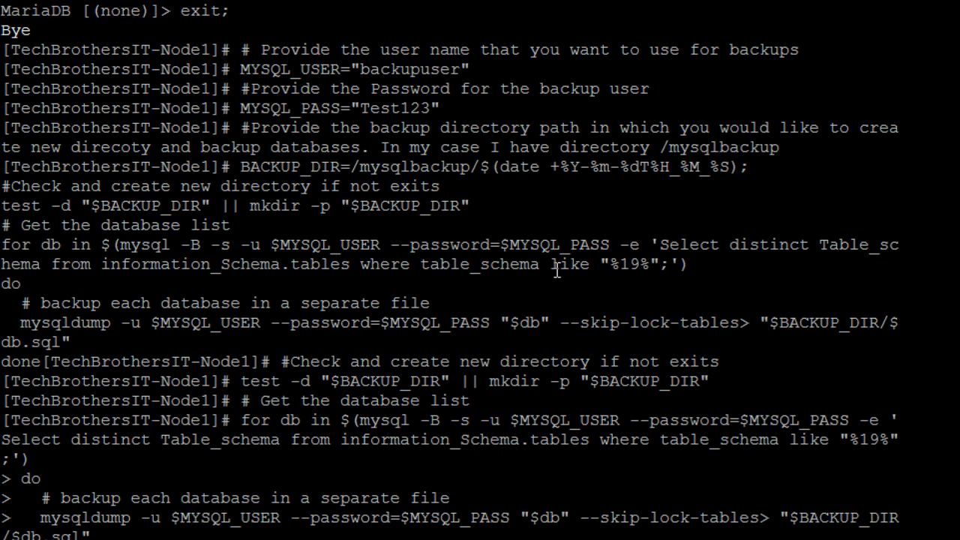
{"action": "mouse_move", "coordinate": [171, 289]}
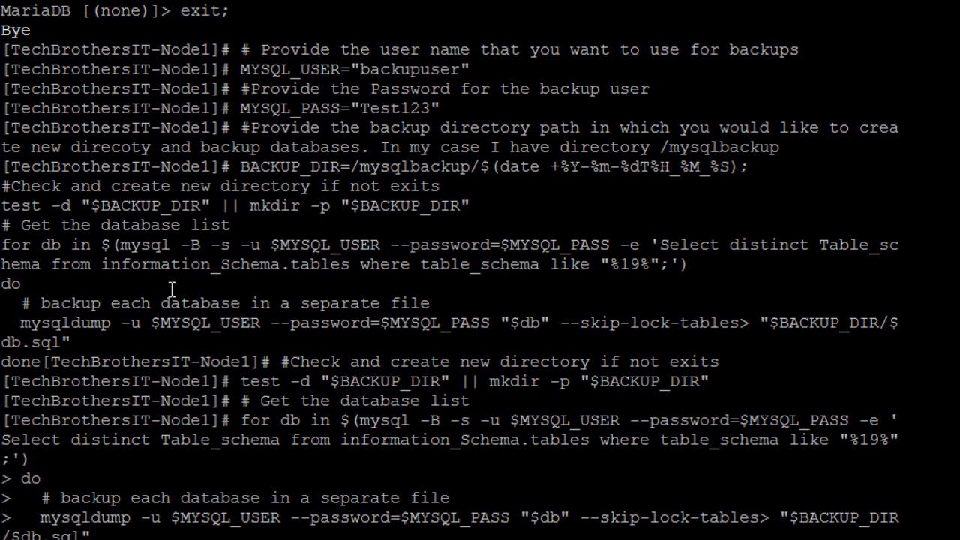
{"action": "mouse_move", "coordinate": [151, 298]}
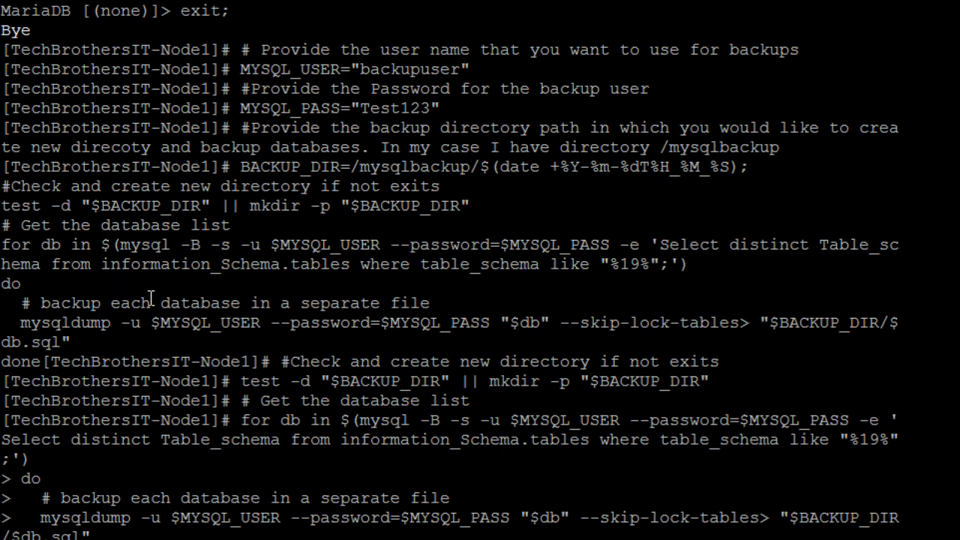
{"action": "double_click", "coordinate": [48, 244]}
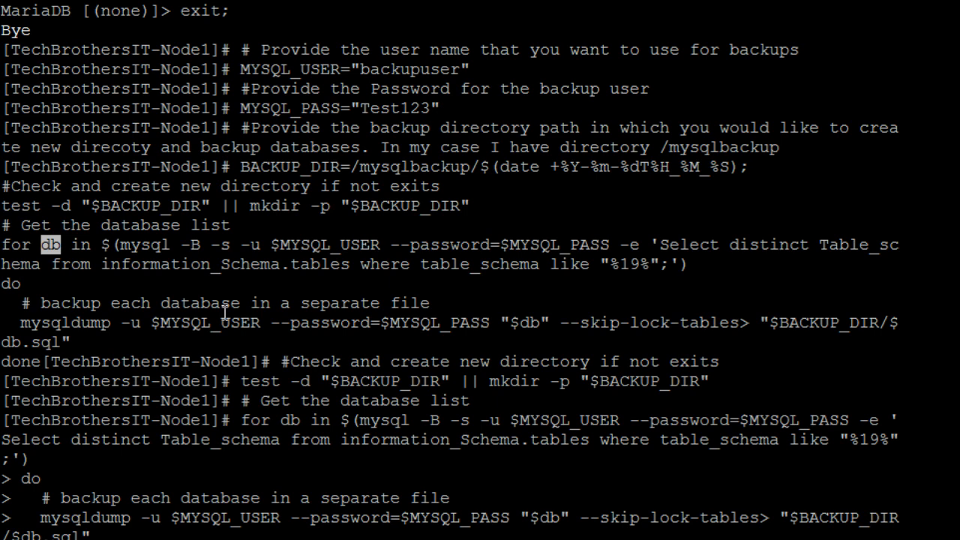
{"action": "mouse_move", "coordinate": [96, 327]}
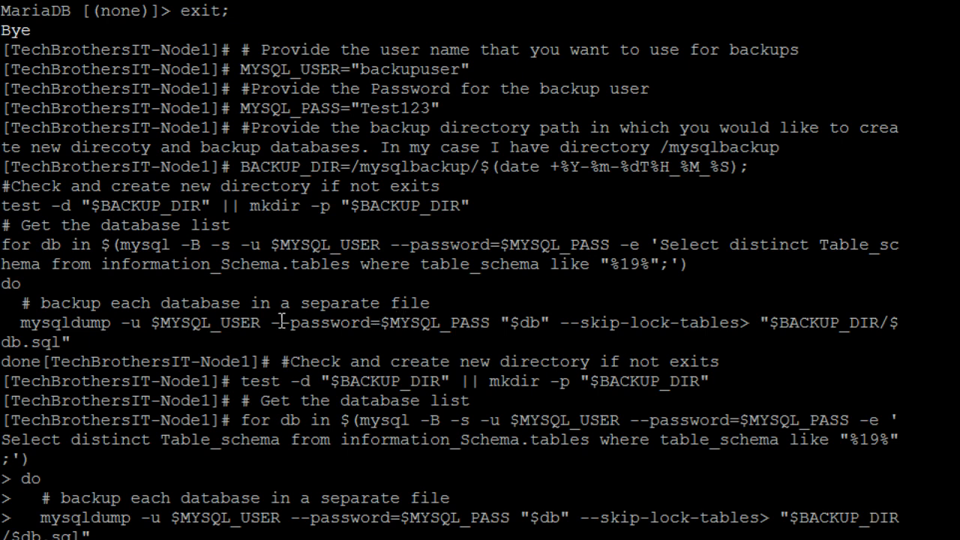
{"action": "double_click", "coordinate": [210, 323]}
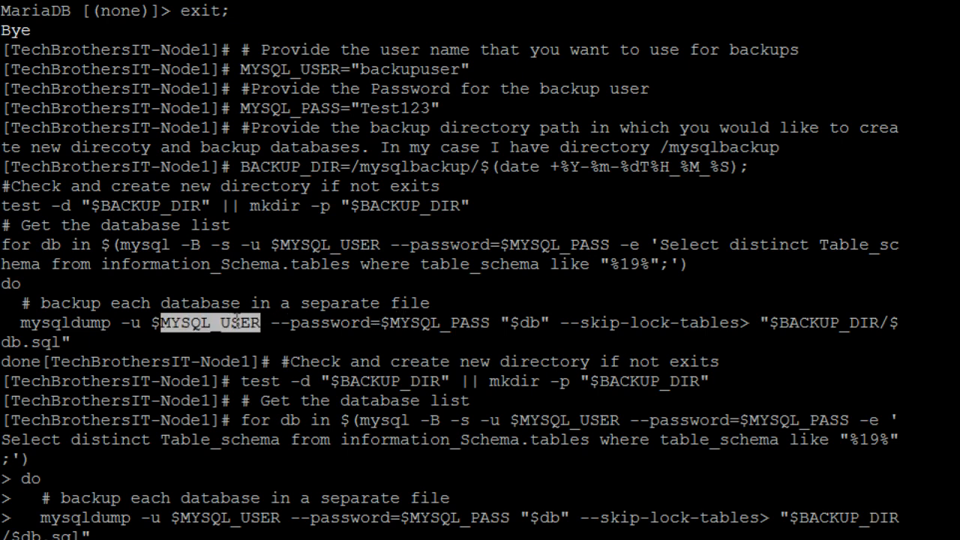
{"action": "double_click", "coordinate": [318, 323]}
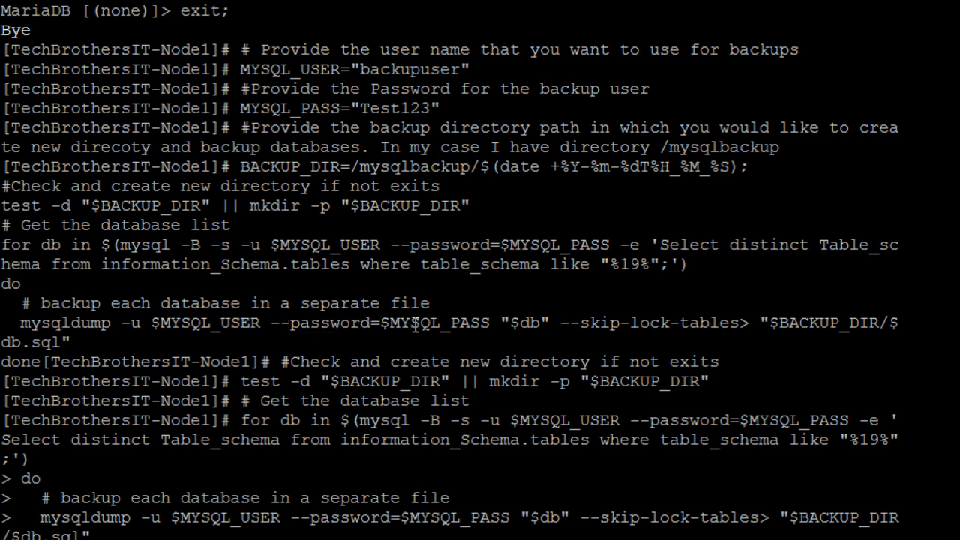
{"action": "double_click", "coordinate": [417, 323]}
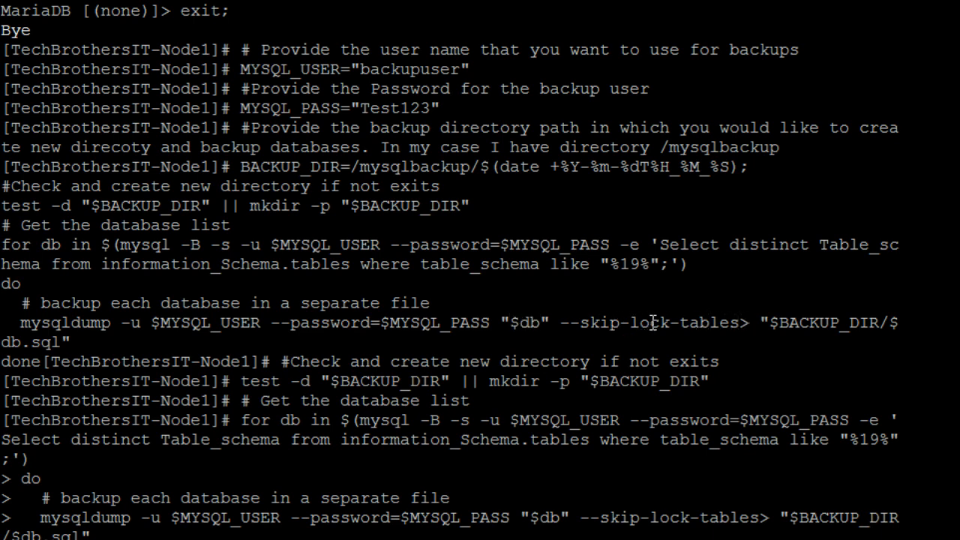
{"action": "double_click", "coordinate": [683, 323]}
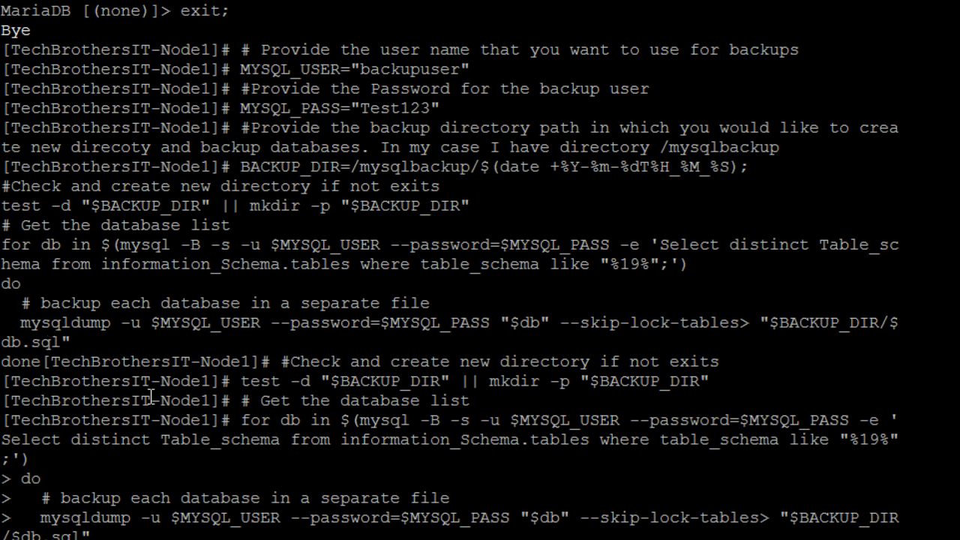
{"action": "mouse_move", "coordinate": [312, 528]}
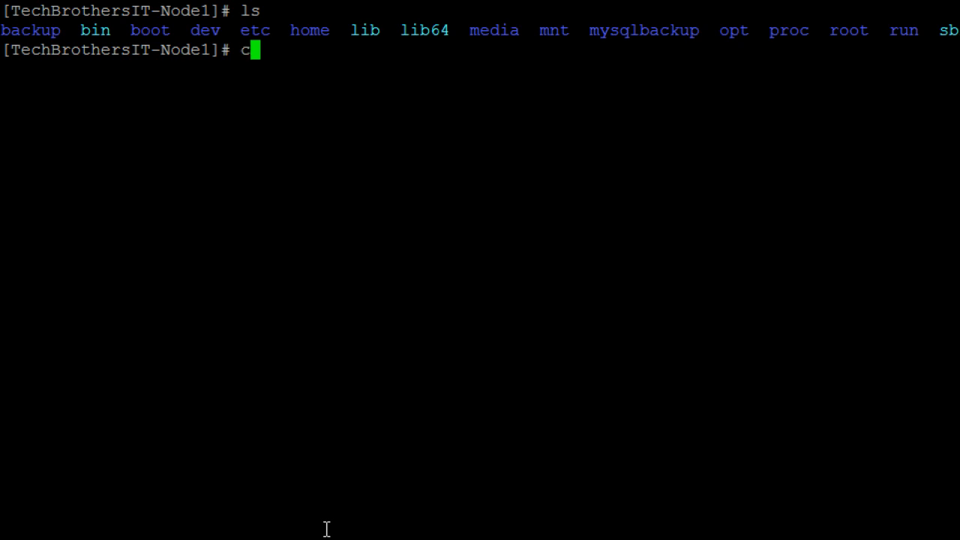
Enter mysqlbackup/ then 2018-10-22T22_56_50/ and list its twelve testdb .sql dumps.
{"action": "type", "text": "d mysqlbackup/"}
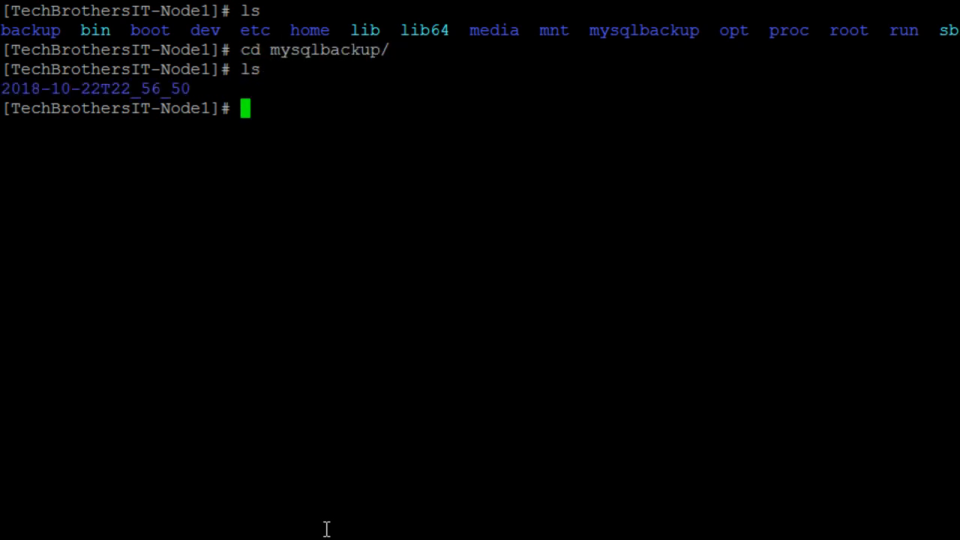
{"action": "type", "text": "cd 2018-10-22T22_56_50/"}
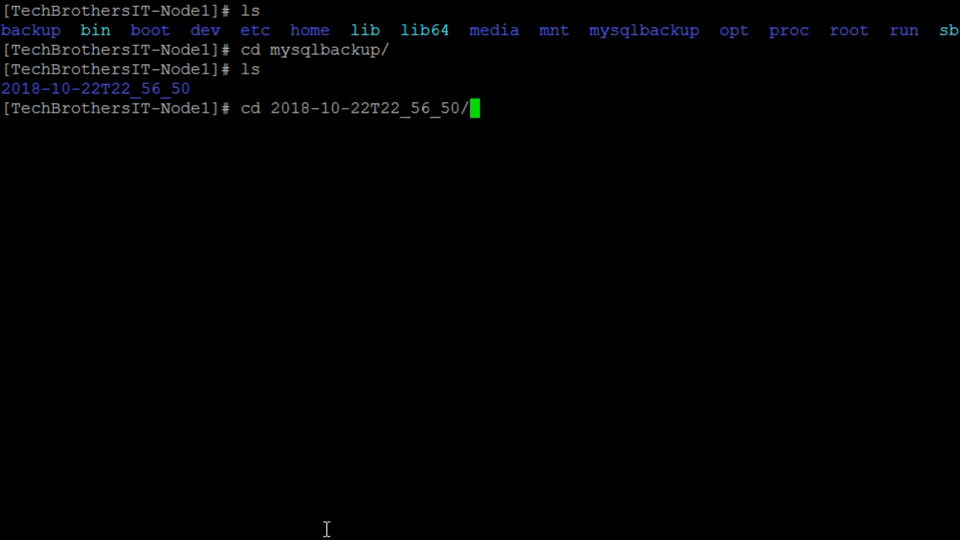
{"action": "key", "text": "Return"}
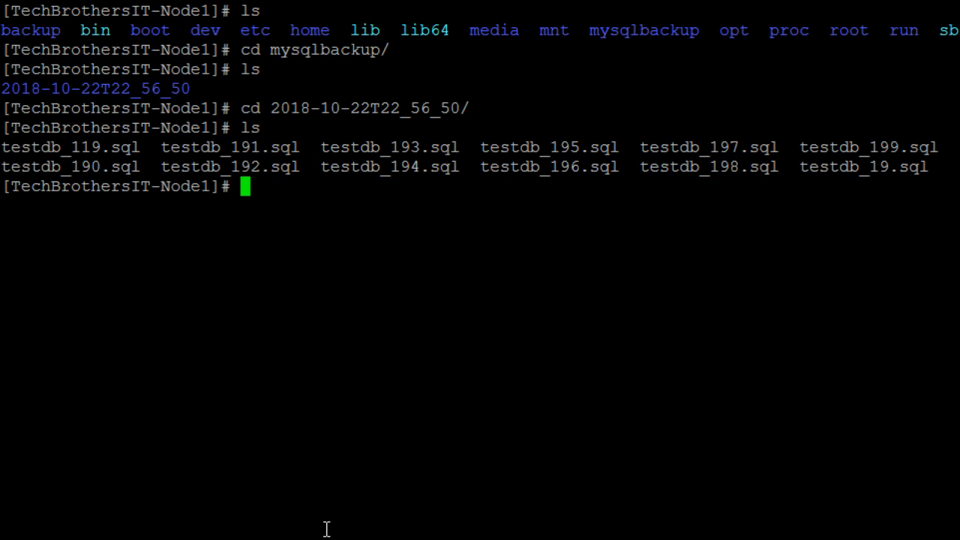
{"action": "mouse_move", "coordinate": [147, 139]}
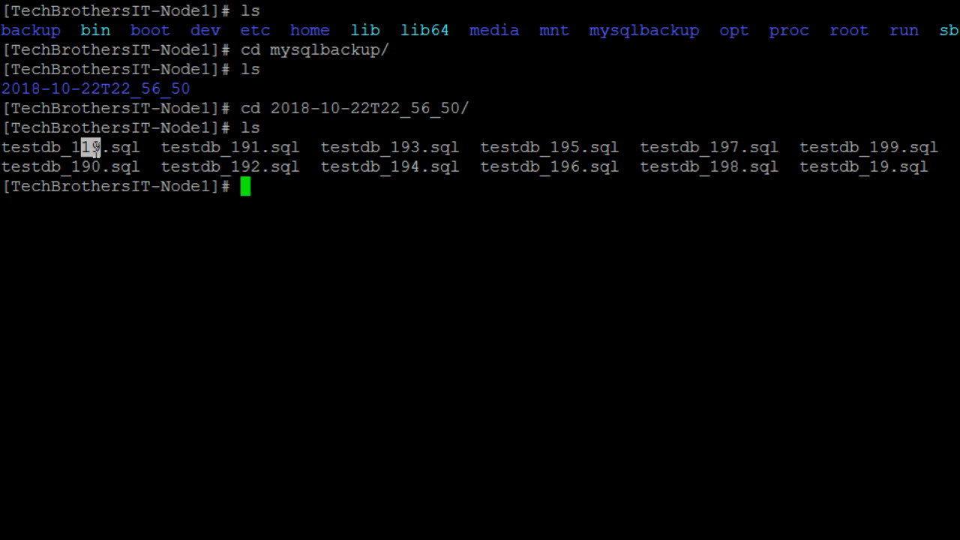
{"action": "mouse_move", "coordinate": [243, 147]}
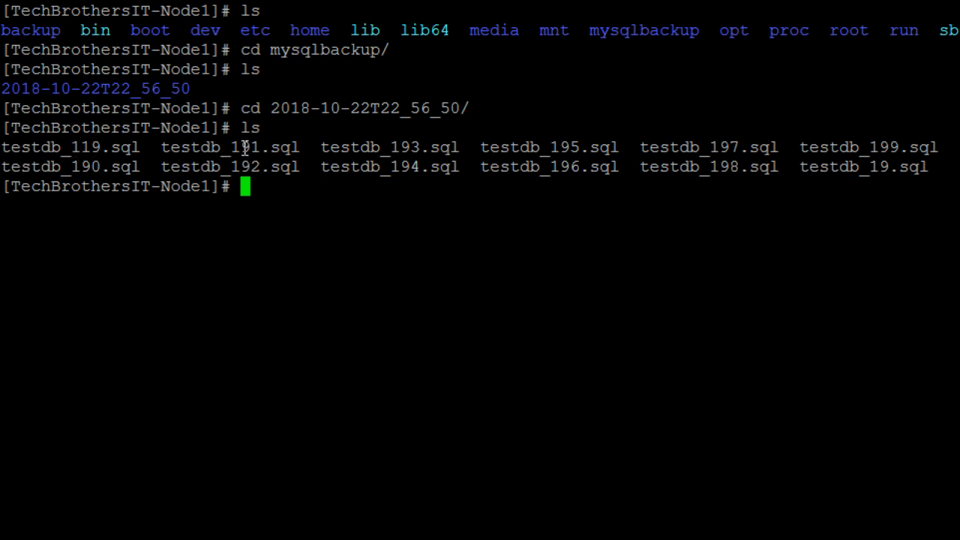
{"action": "mouse_move", "coordinate": [123, 153]}
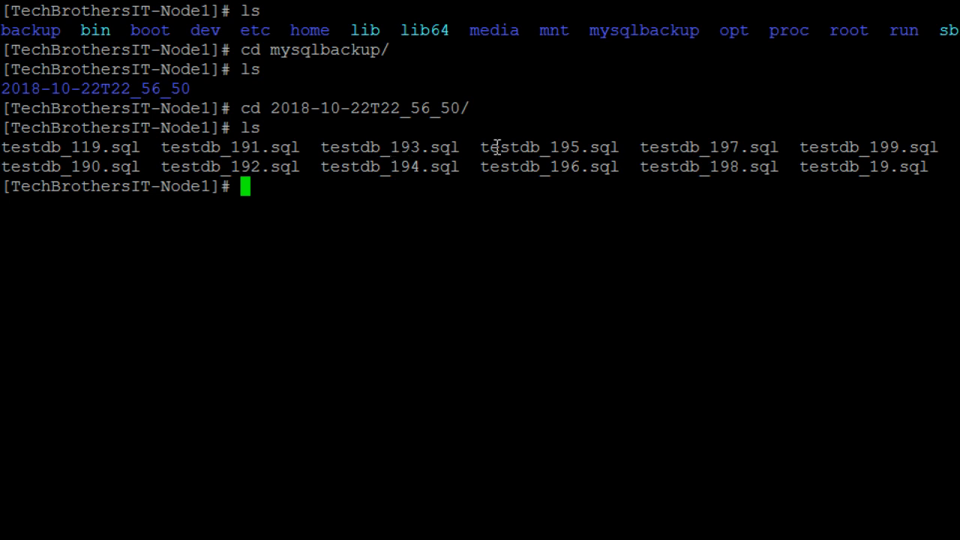
{"action": "key", "text": "Return"}
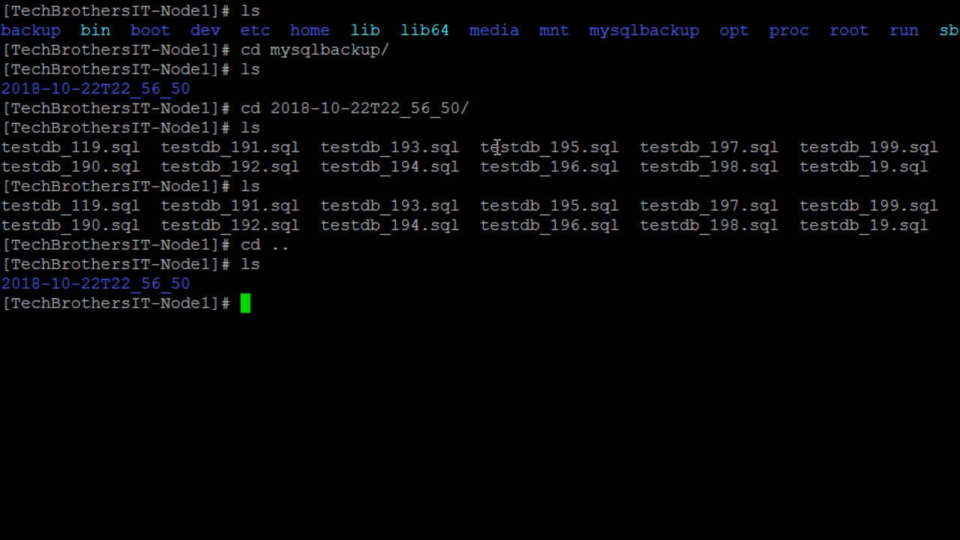
{"action": "mouse_move", "coordinate": [473, 339]}
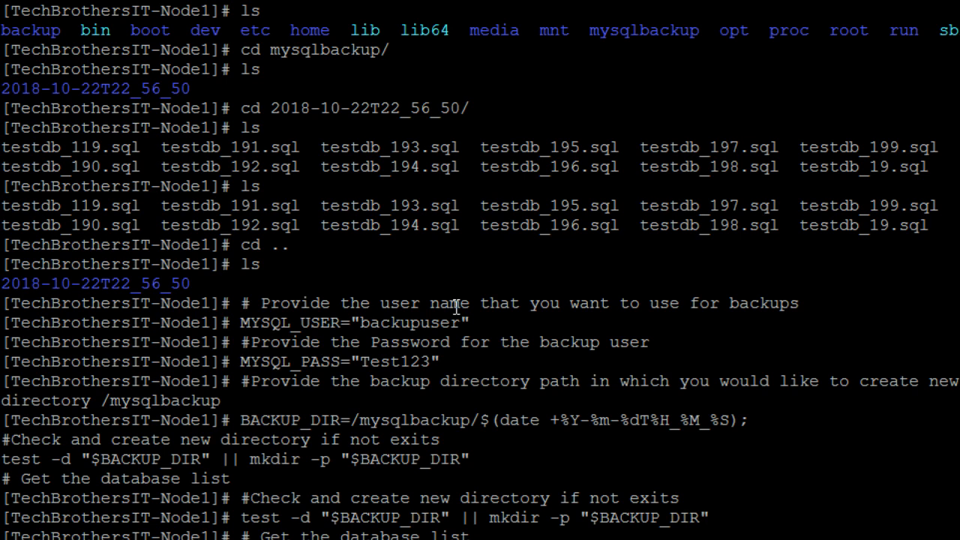
{"action": "mouse_move", "coordinate": [617, 444]}
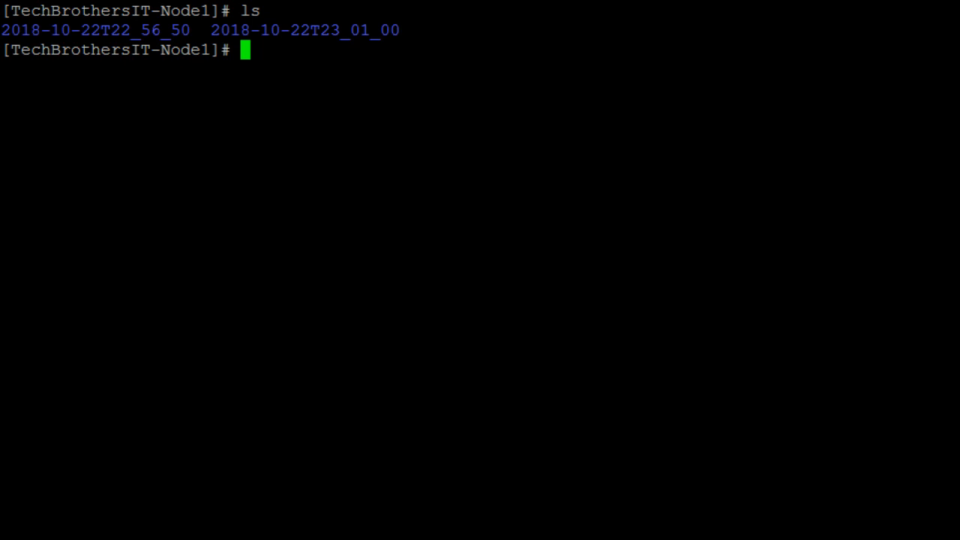
Enter the 2018-10-22T23_01_00 folder holding testdb_199.sql and testdb_99.sql.
{"action": "type", "text": "cd 2018-10-22T23_01_00"}
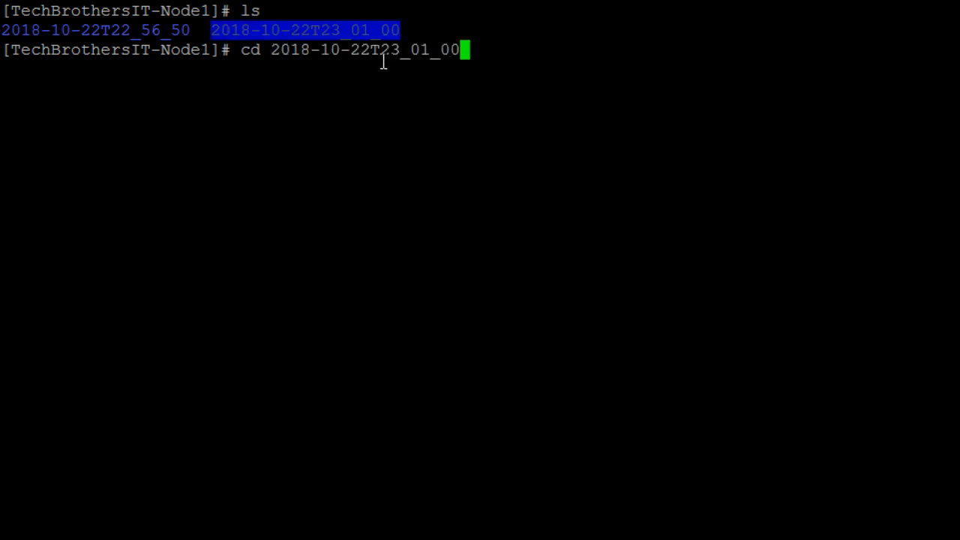
{"action": "key", "text": "Return"}
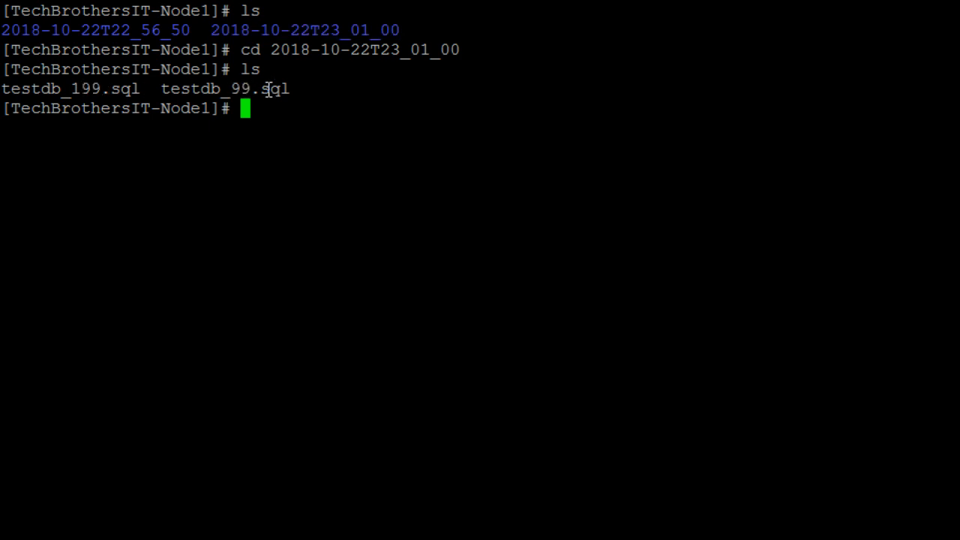
{"action": "mouse_move", "coordinate": [288, 111]}
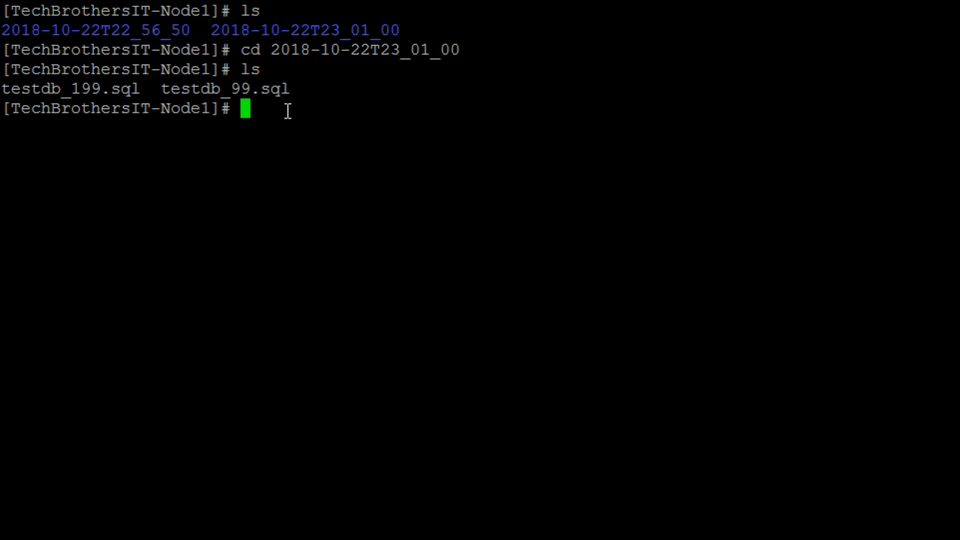
{"action": "mouse_move", "coordinate": [289, 111]}
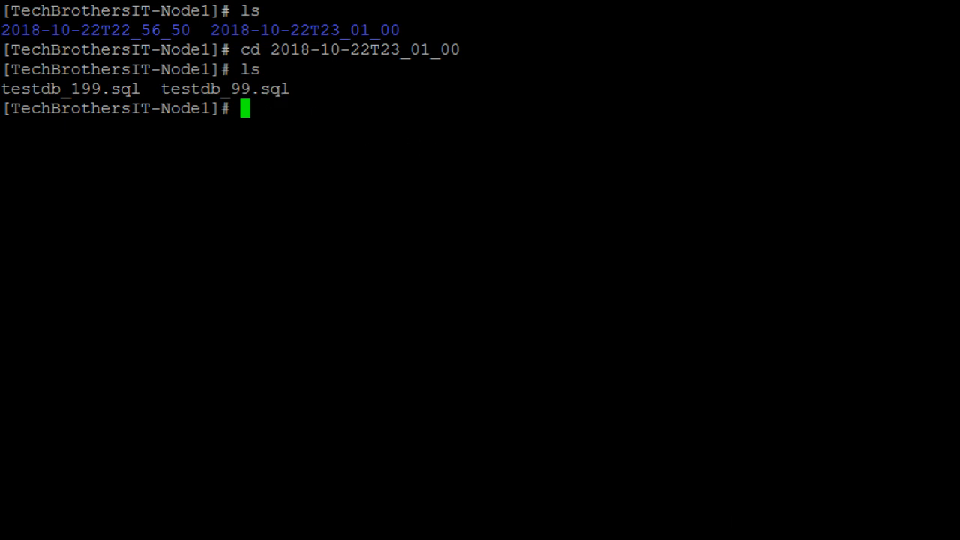